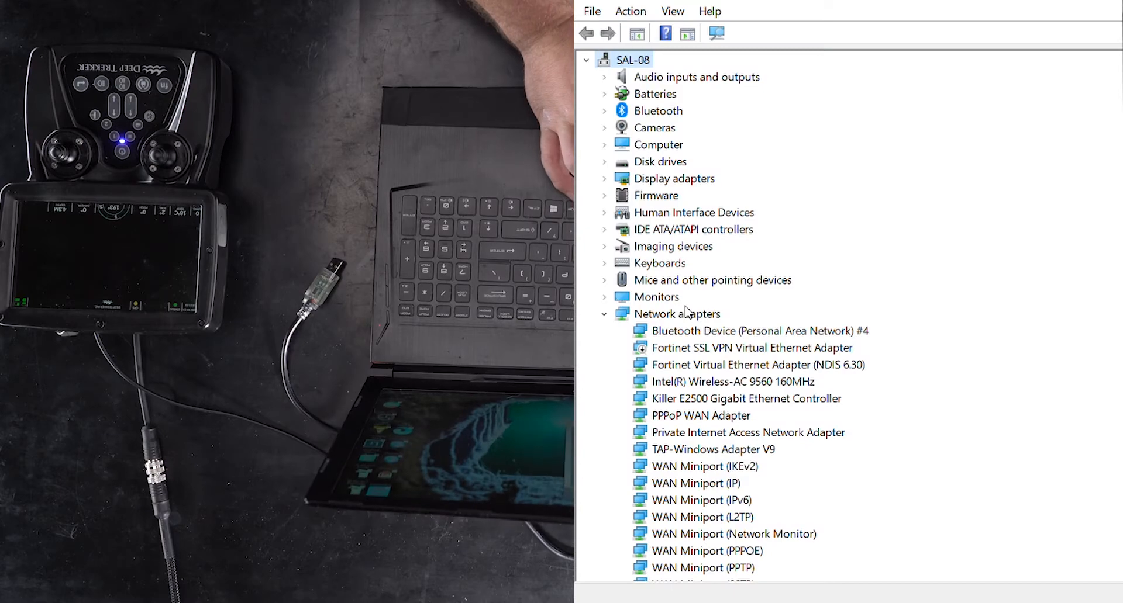
Step: Expand Ports (COM & LPT) in Device Manager to reveal the COM19 and COM11 ports
{"action": "scroll", "scroll_direction": "down", "scroll_amount": 3}
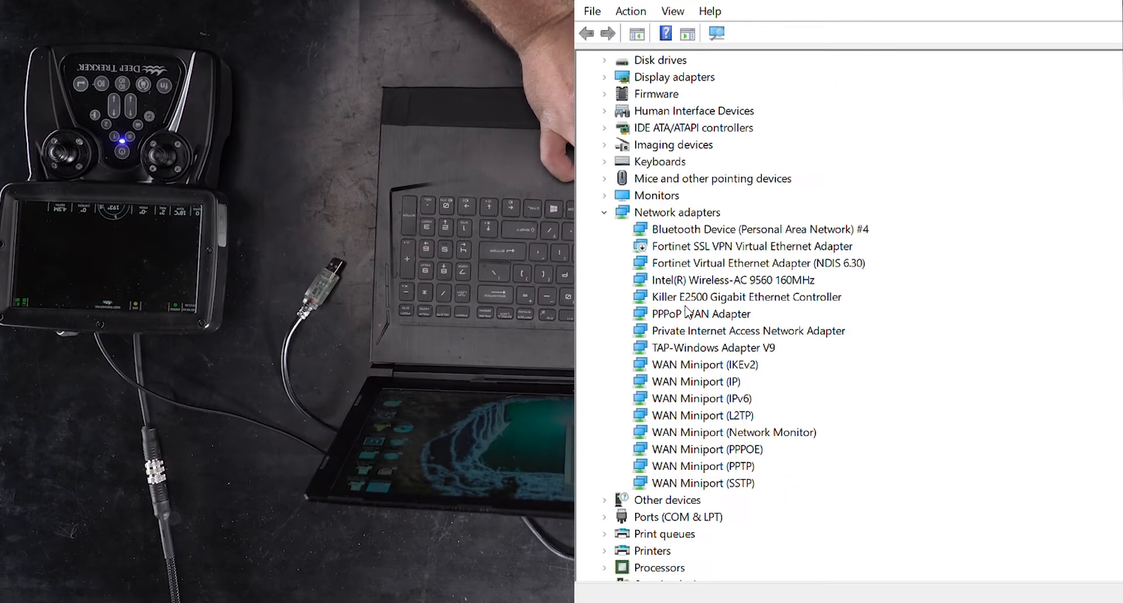
{"action": "mouse_move", "coordinate": [605, 520]}
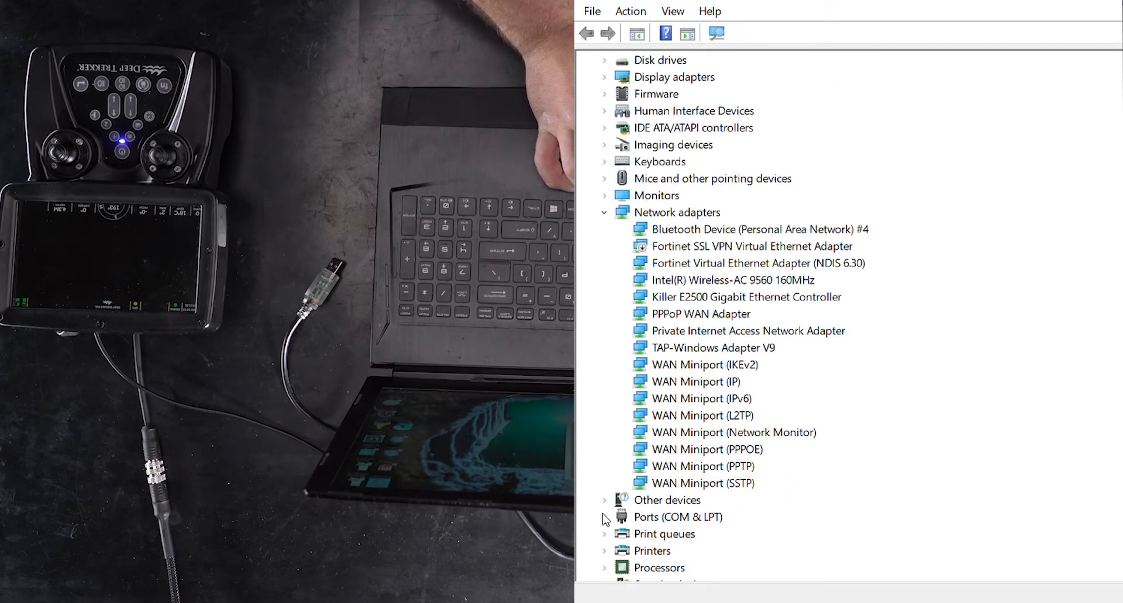
{"action": "left_click", "coordinate": [604, 518]}
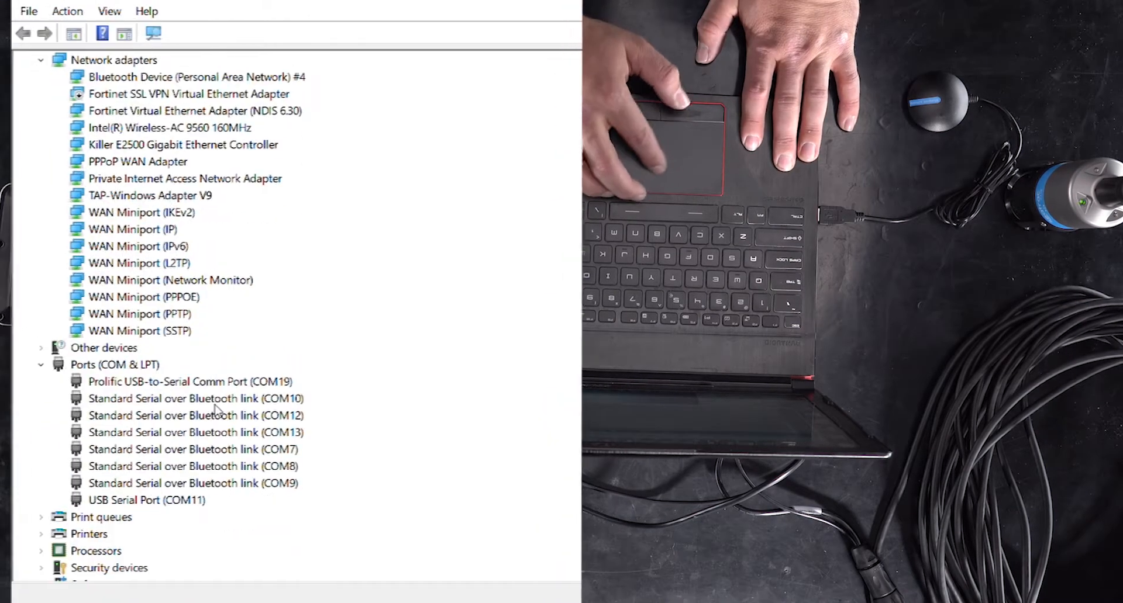
{"action": "scroll", "scroll_direction": "down", "scroll_amount": 3}
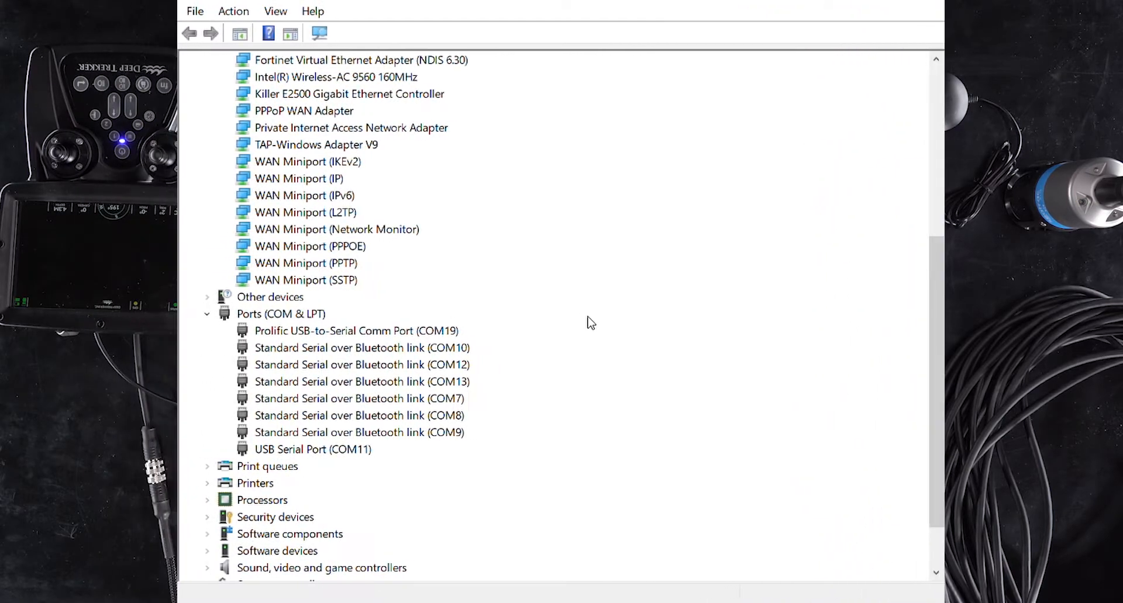
Step: Set USB Serial Port (COM11) to 115200 bits per second and close its properties
{"action": "left_click", "coordinate": [312, 450]}
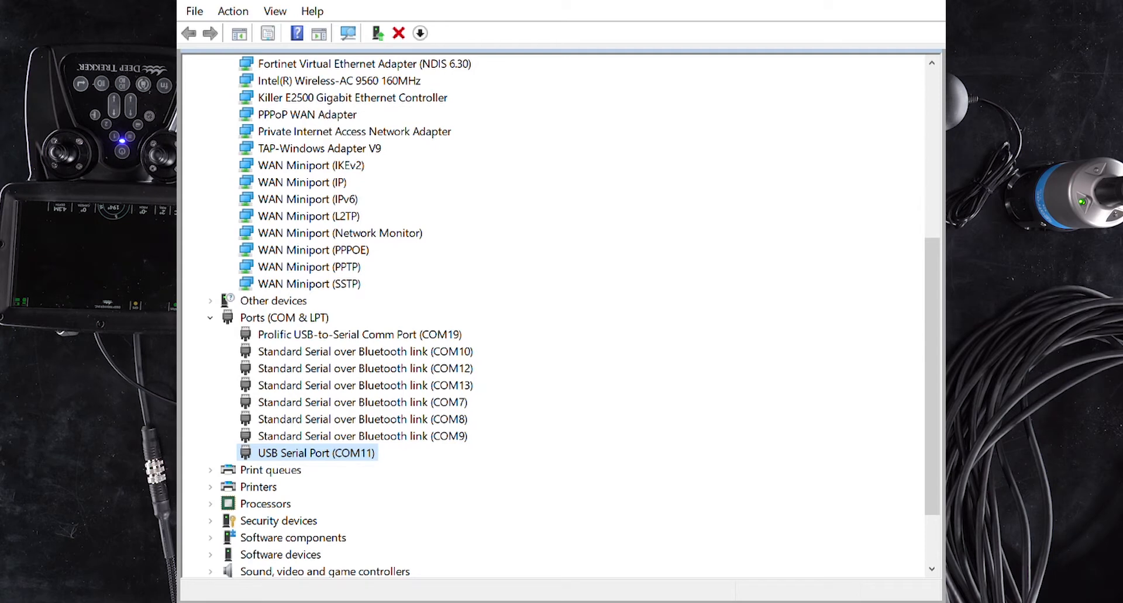
{"action": "double_click", "coordinate": [314, 453]}
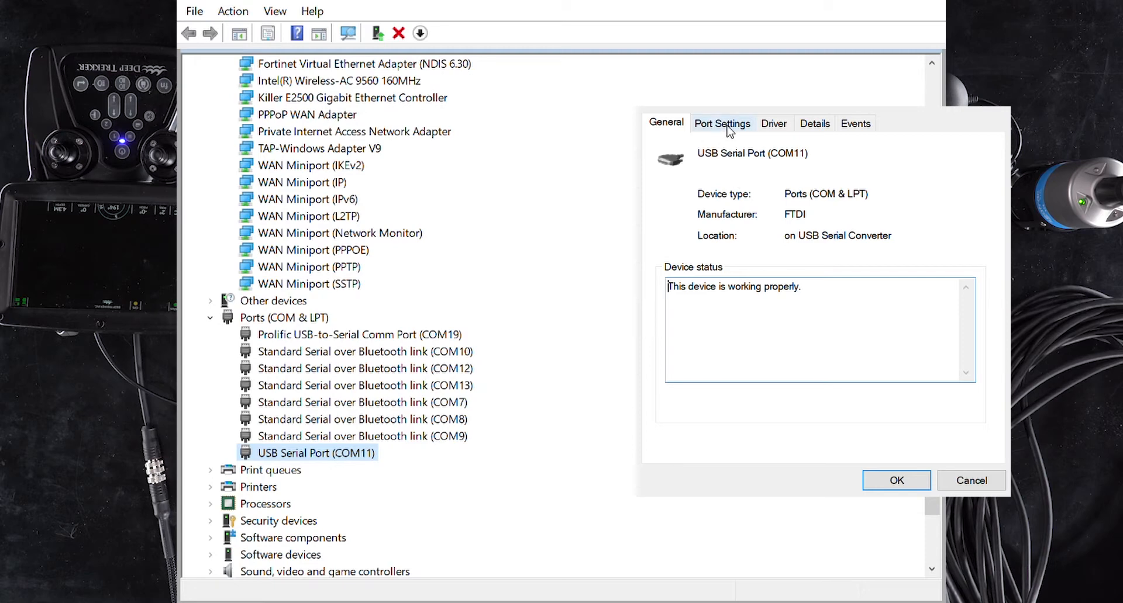
{"action": "left_click", "coordinate": [722, 122]}
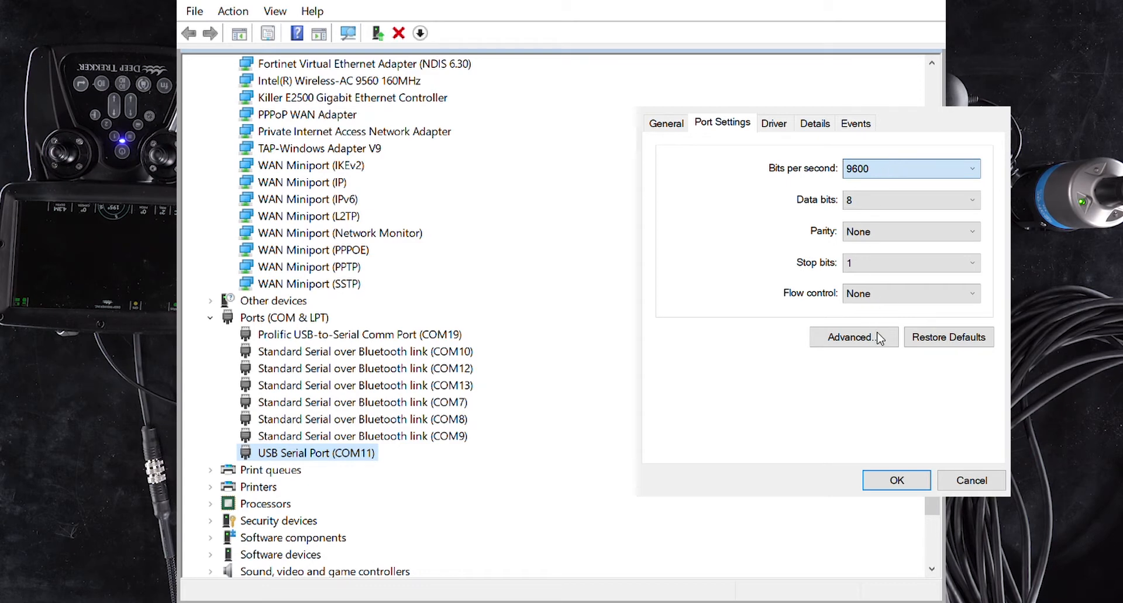
{"action": "left_click", "coordinate": [910, 169]}
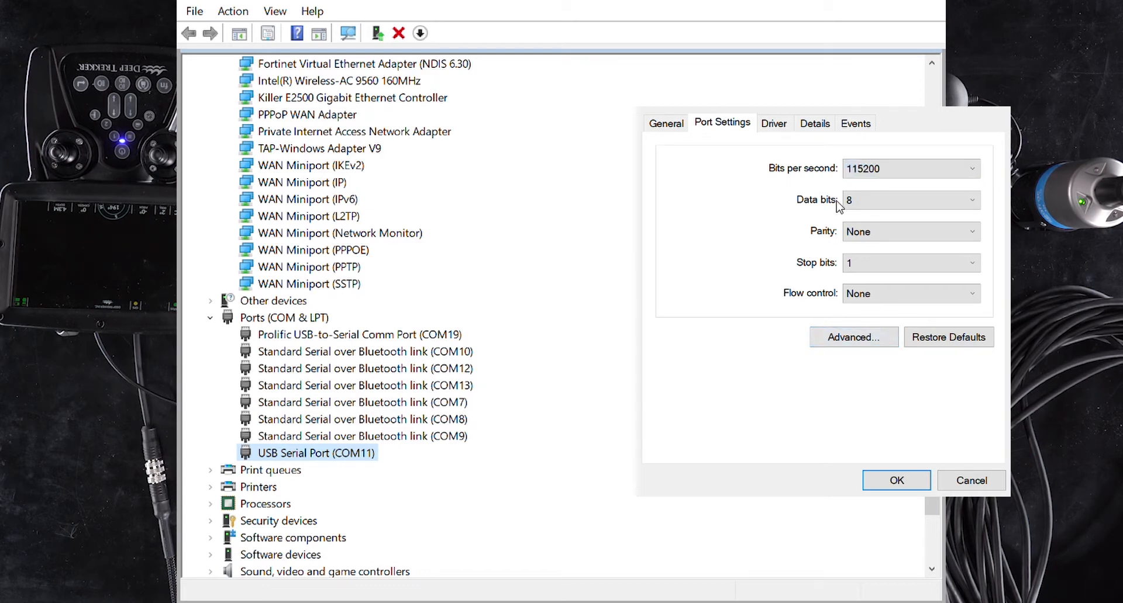
{"action": "mouse_move", "coordinate": [893, 464]}
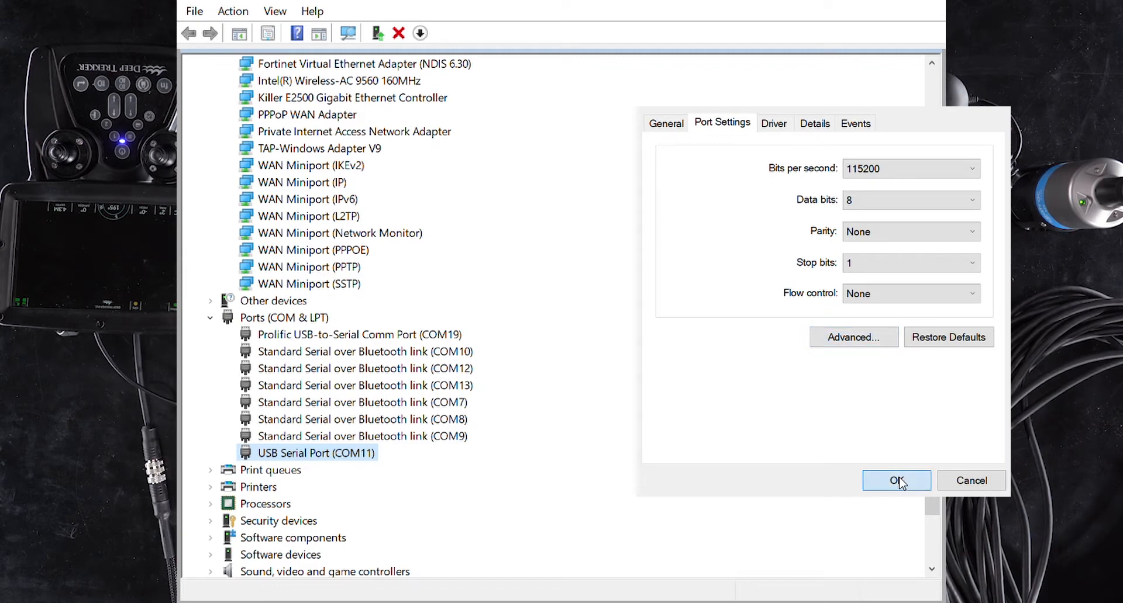
{"action": "left_click", "coordinate": [896, 480]}
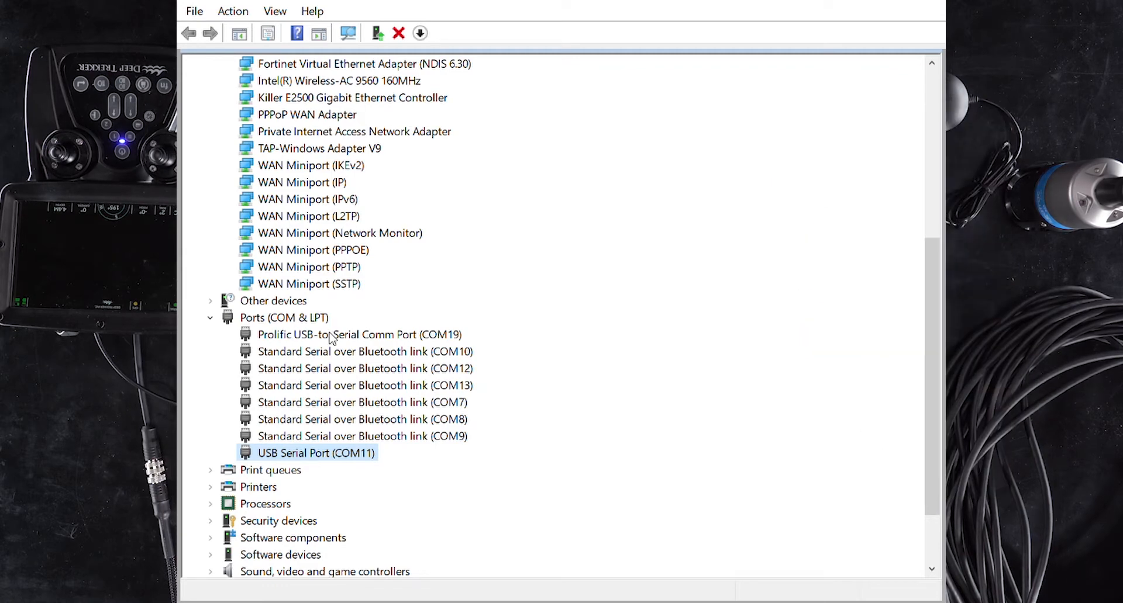
Step: Confirm the Prolific COM19 port at 4800 bps, 8 data bits, no parity, one stop bit
{"action": "left_click", "coordinate": [361, 335]}
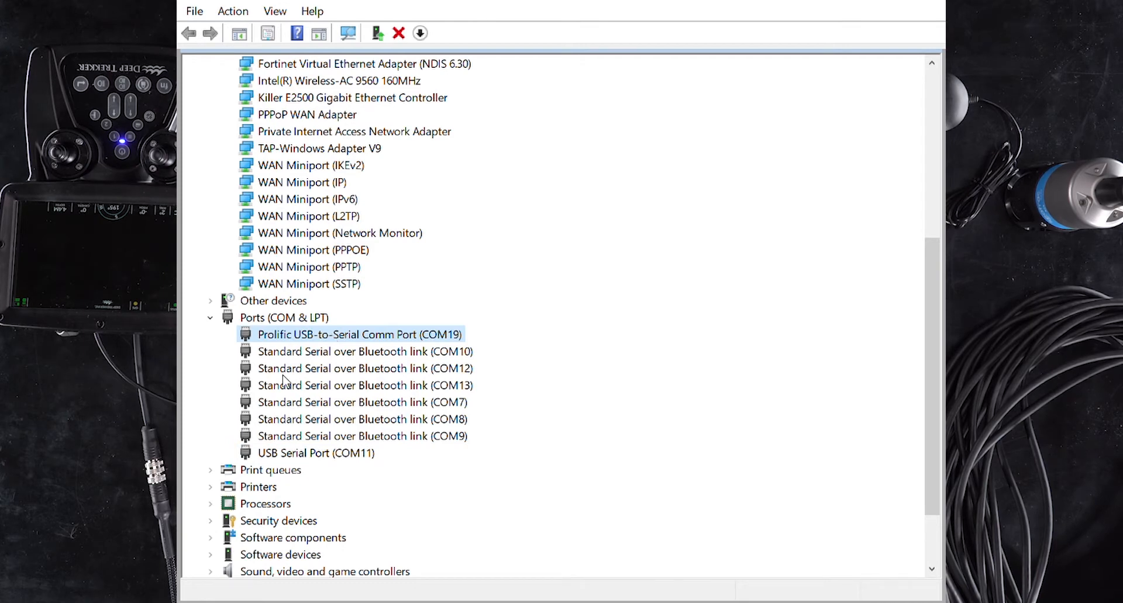
{"action": "double_click", "coordinate": [360, 334]}
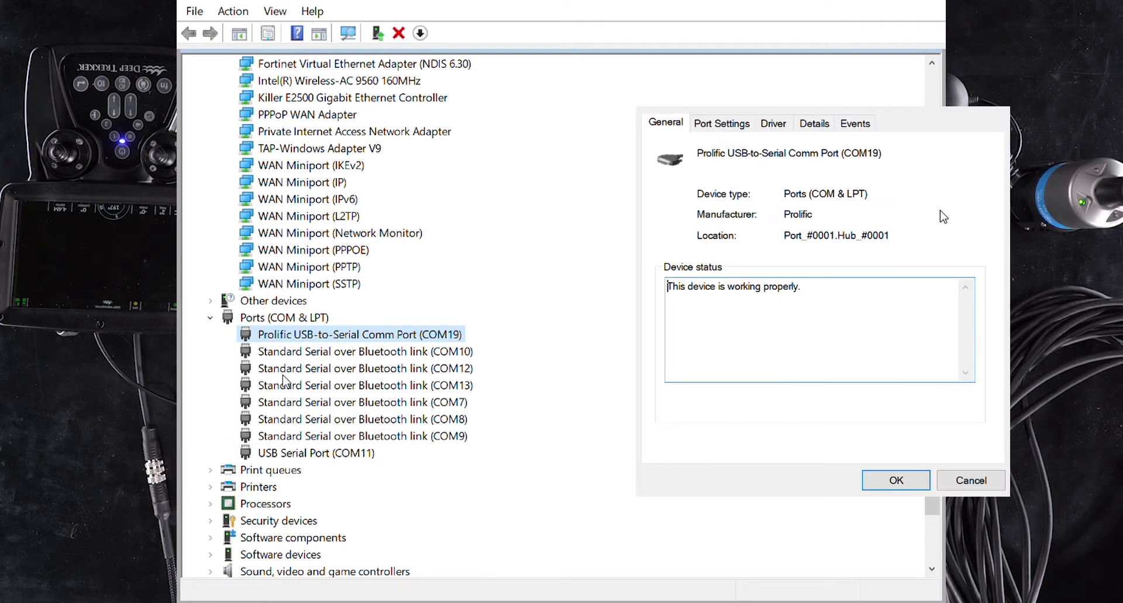
{"action": "mouse_move", "coordinate": [725, 145]}
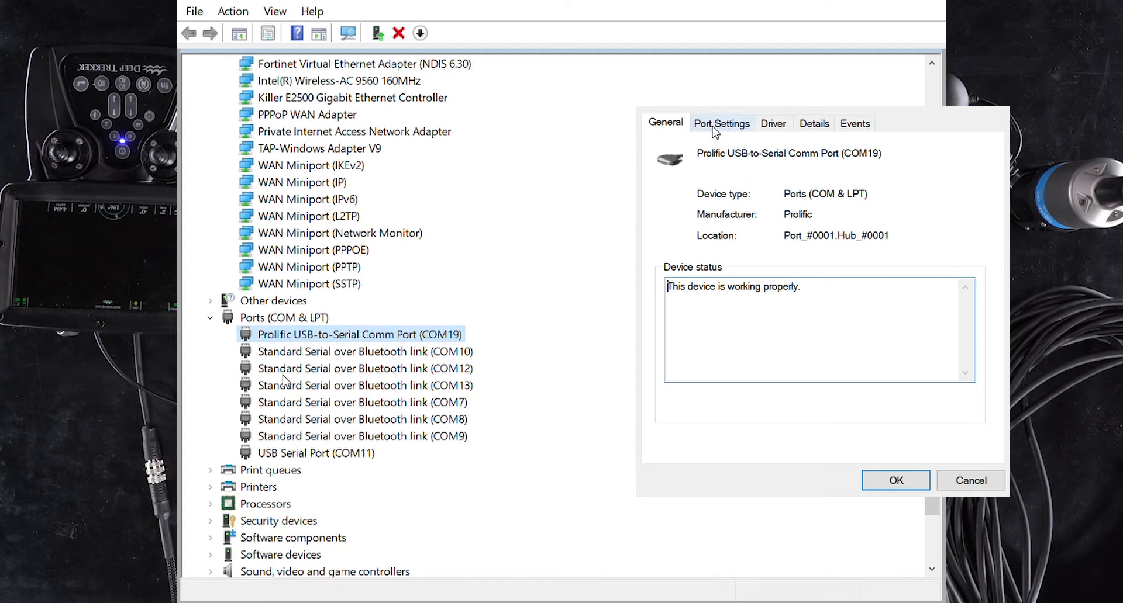
{"action": "left_click", "coordinate": [721, 124]}
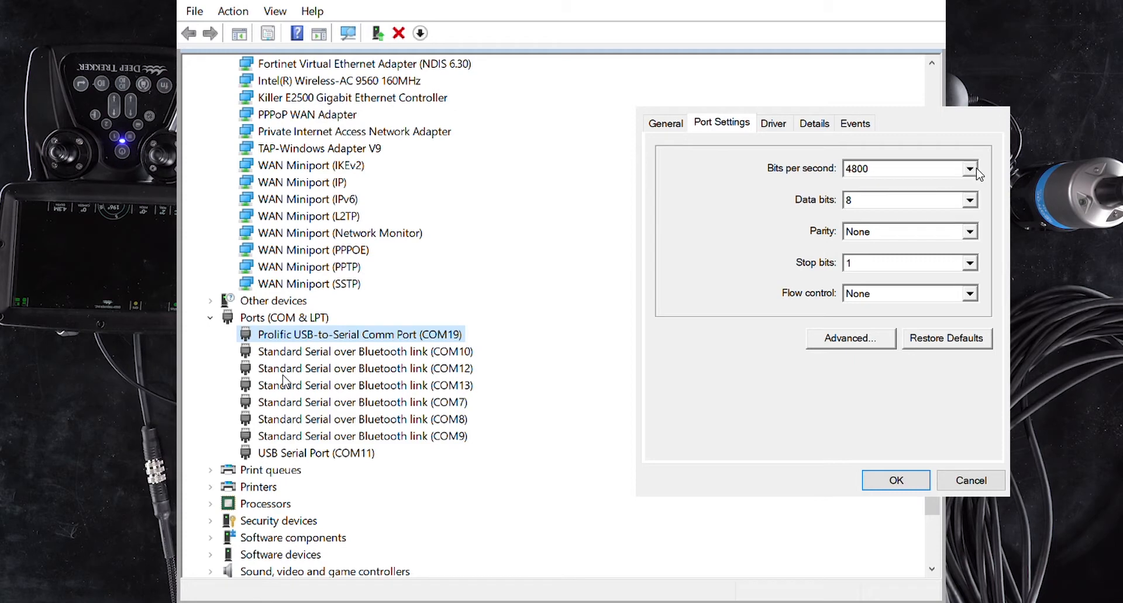
{"action": "left_click", "coordinate": [906, 168]}
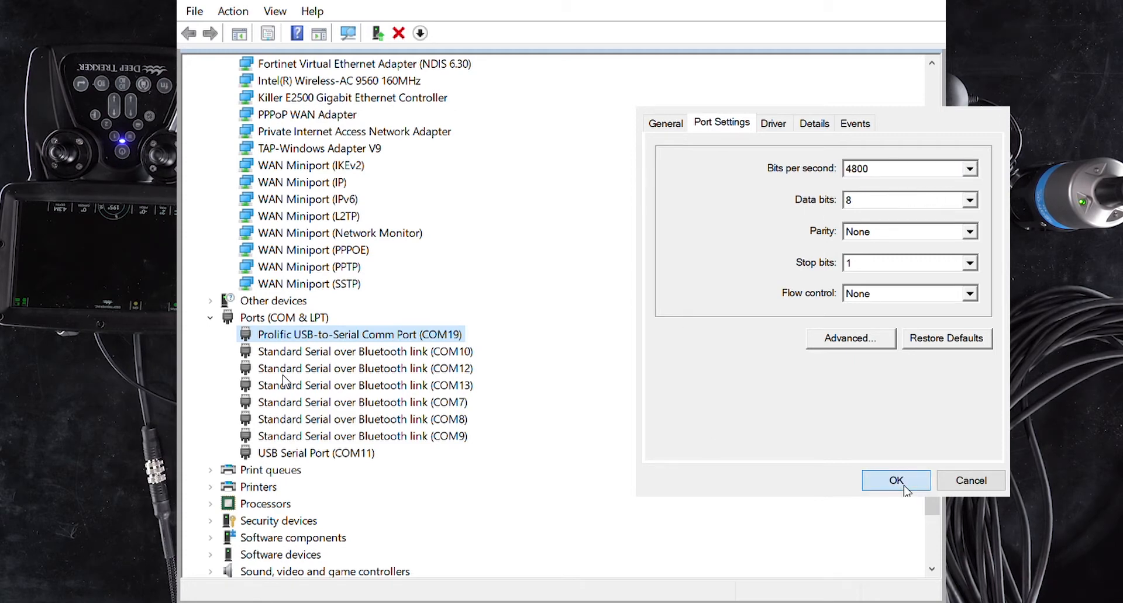
{"action": "left_click", "coordinate": [896, 480]}
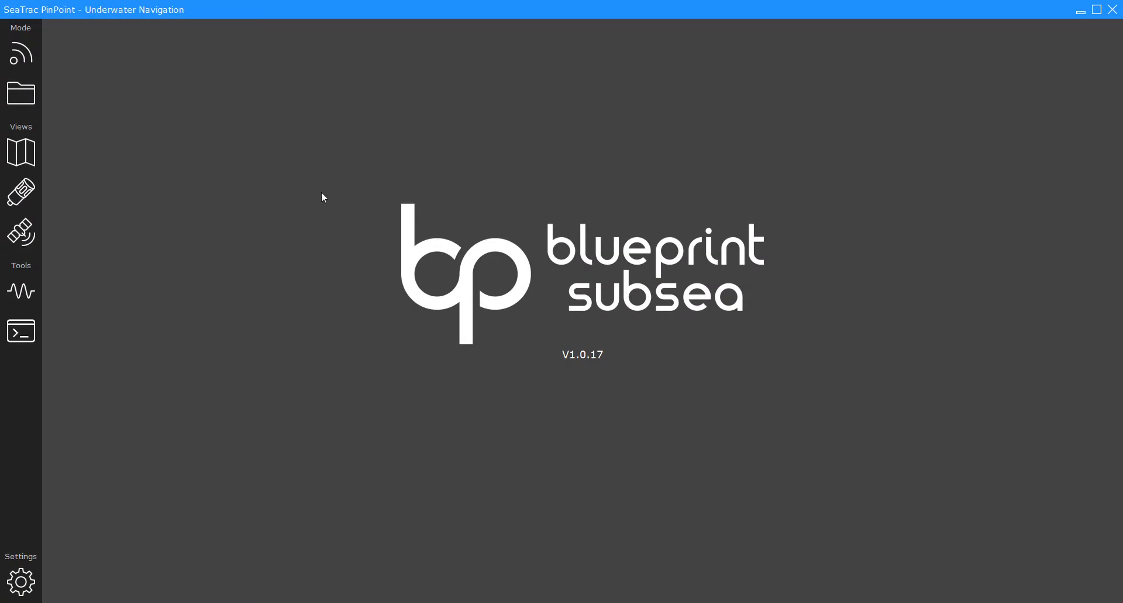
{"action": "mouse_move", "coordinate": [225, 175]}
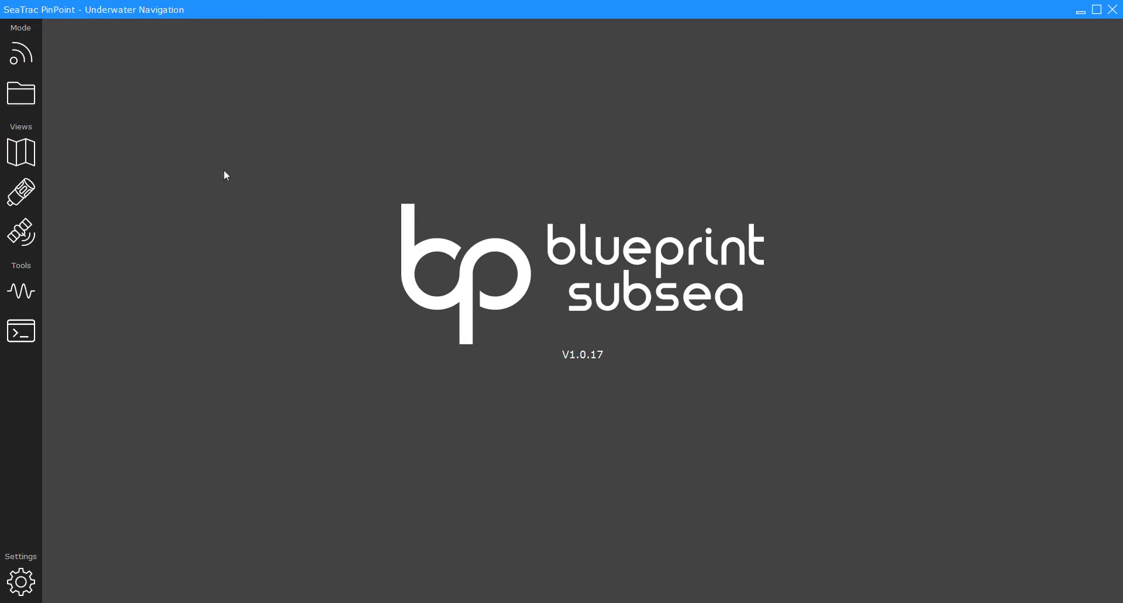
{"action": "left_click", "coordinate": [21, 53]}
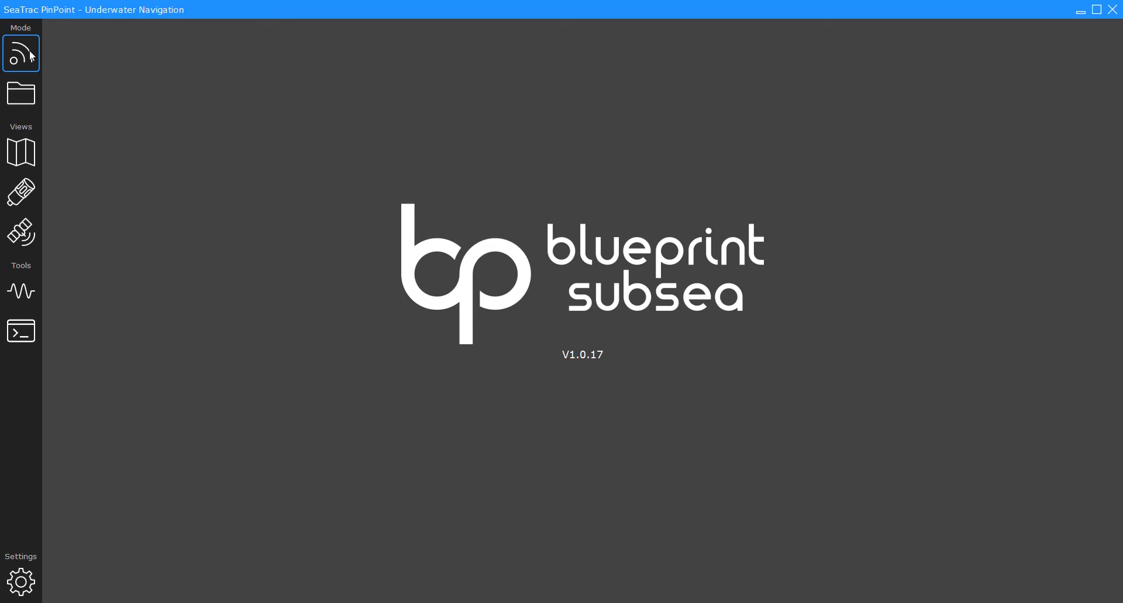
{"action": "mouse_move", "coordinate": [32, 68]}
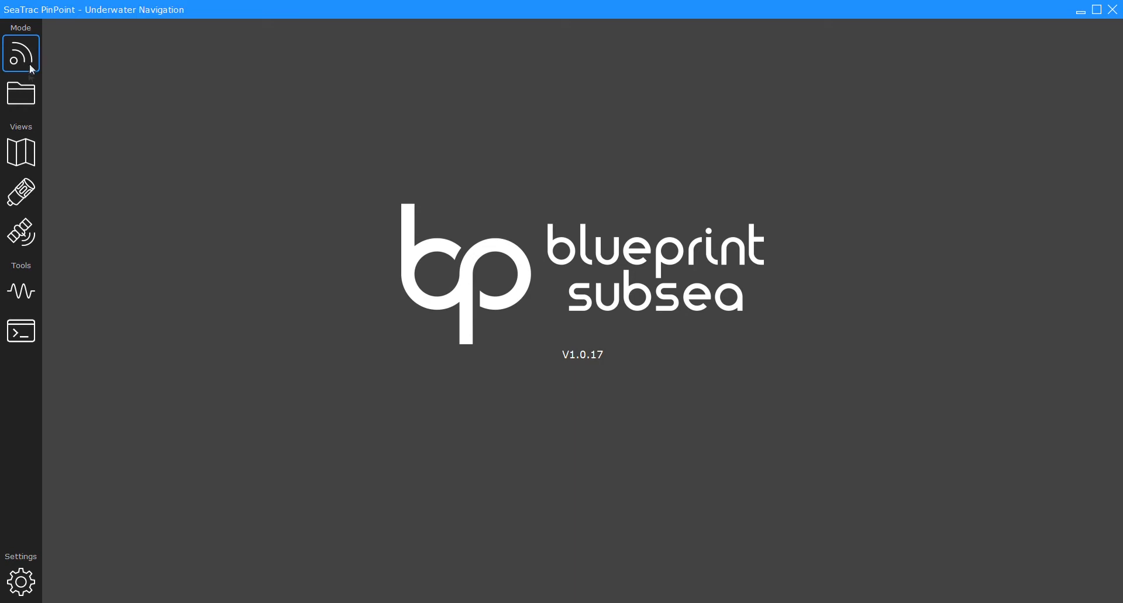
{"action": "left_click", "coordinate": [21, 93]}
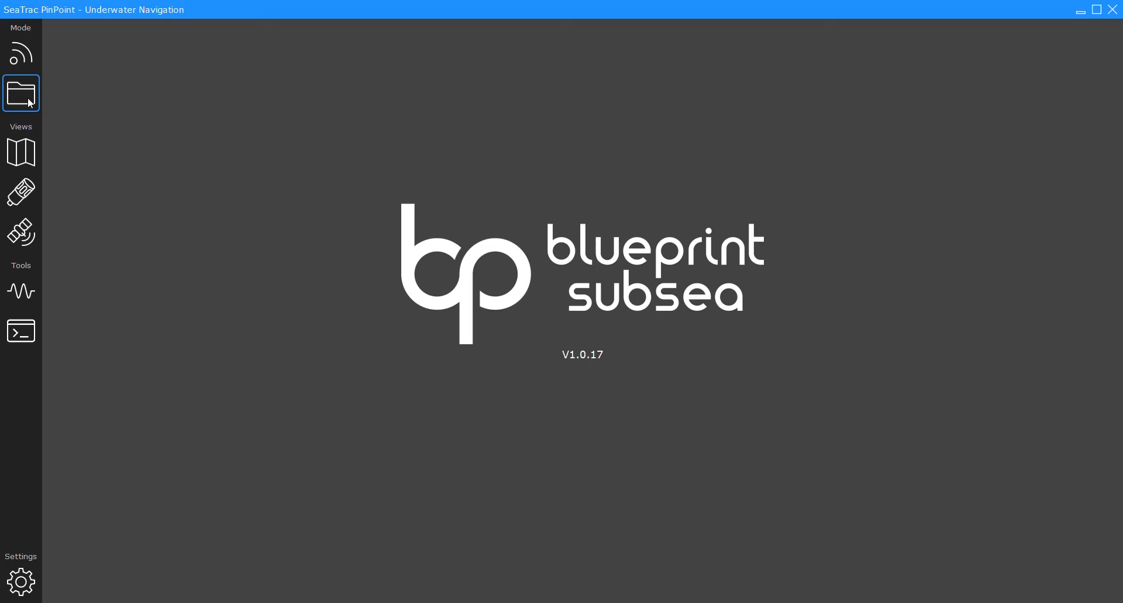
{"action": "left_click", "coordinate": [21, 153]}
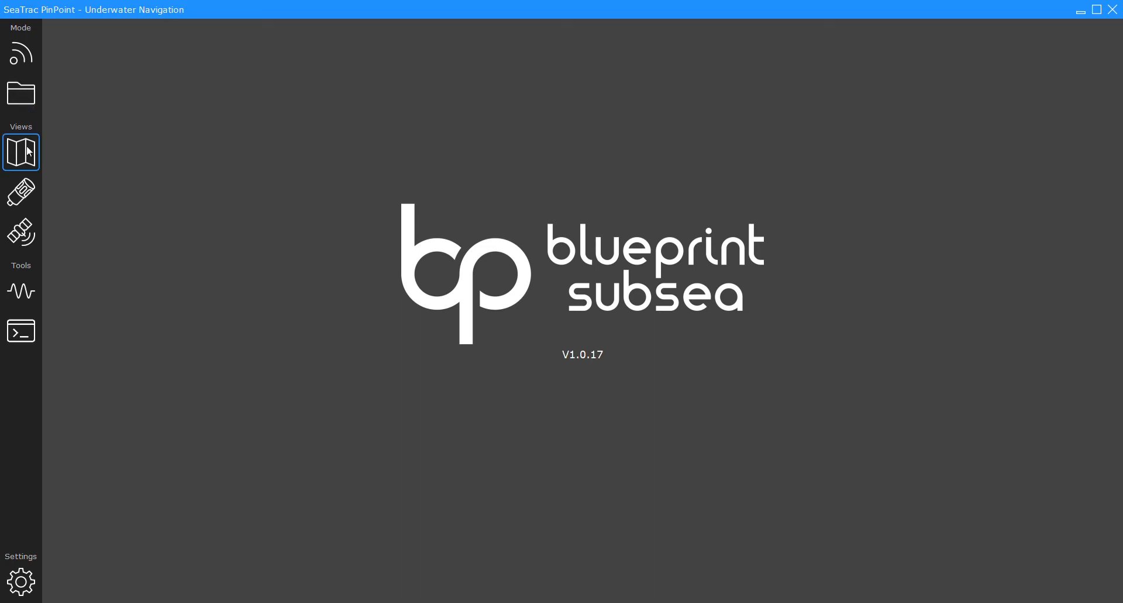
{"action": "left_click", "coordinate": [21, 191]}
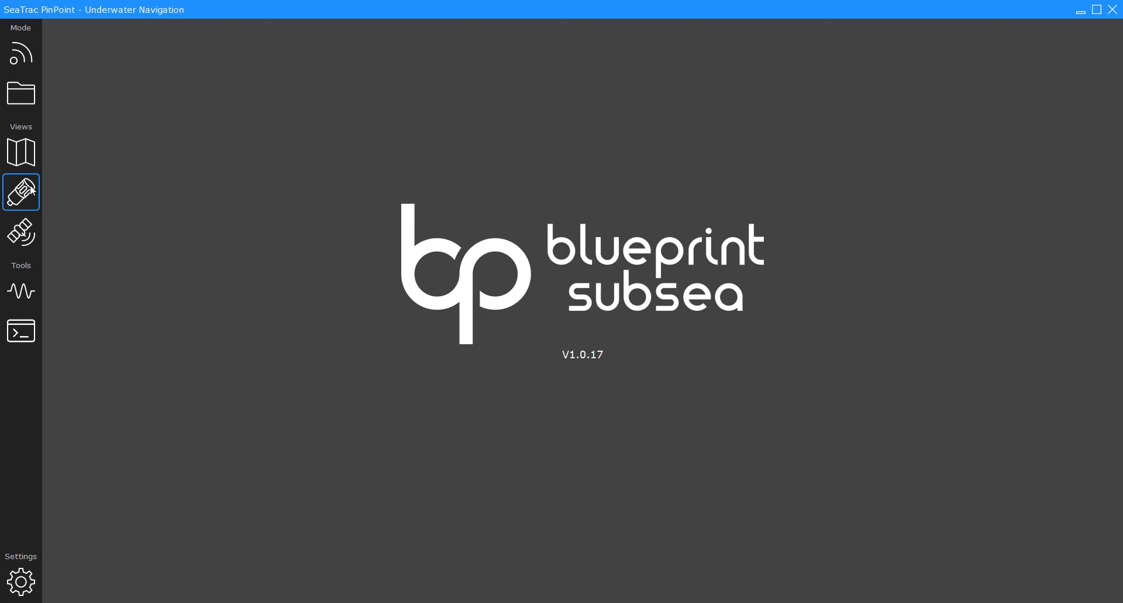
{"action": "left_click", "coordinate": [21, 231]}
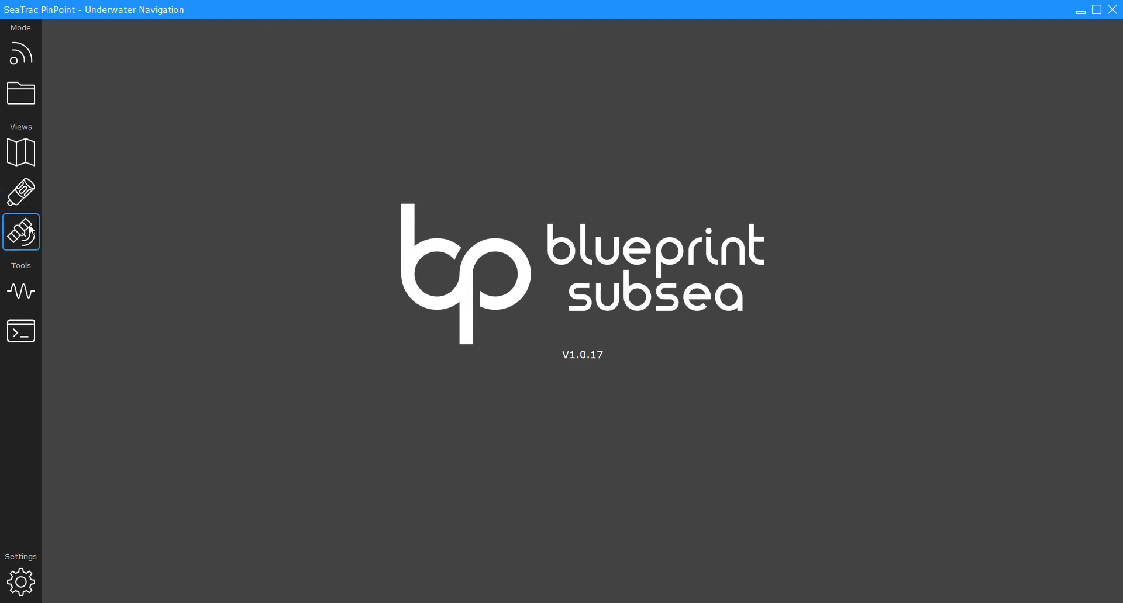
{"action": "left_click", "coordinate": [21, 291]}
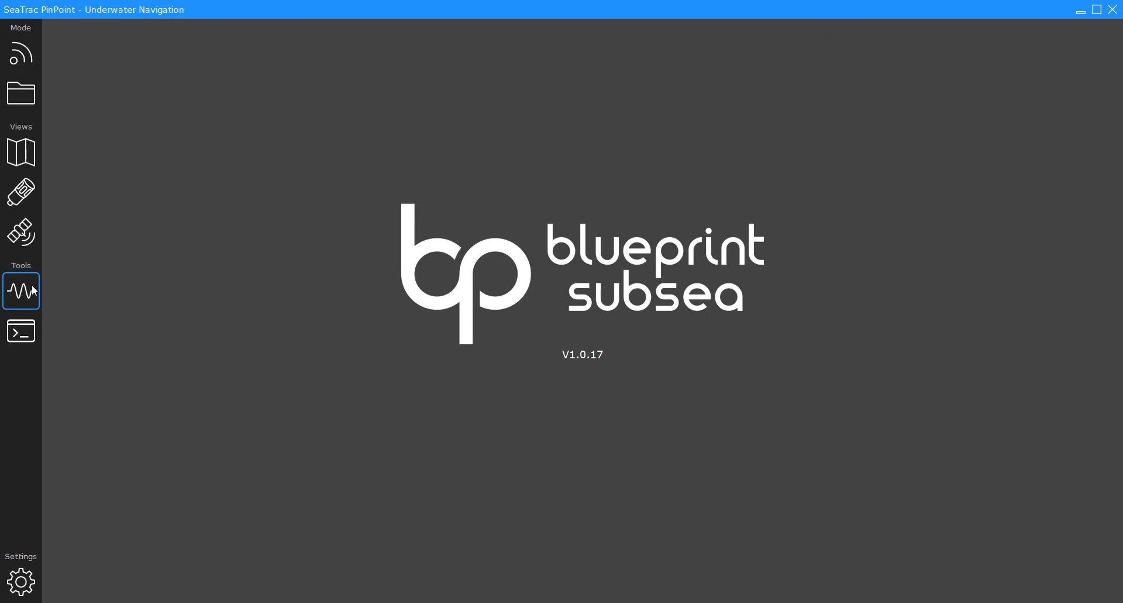
{"action": "left_click", "coordinate": [21, 332]}
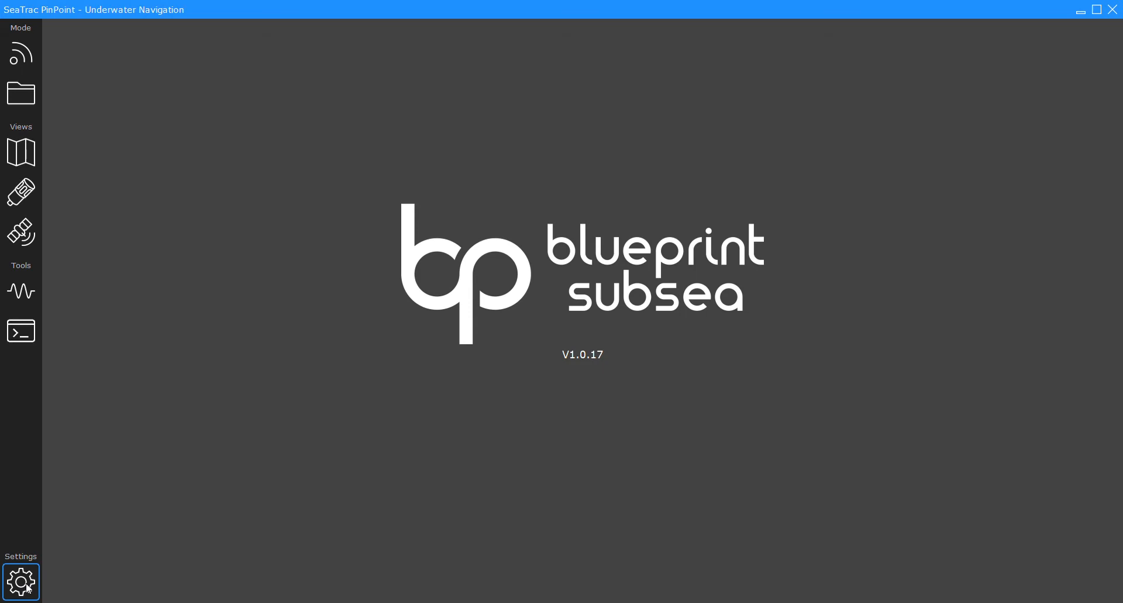
Step: Open PinPoint's Application Settings and move from Application Setup to the beacon page
{"action": "left_click", "coordinate": [21, 582]}
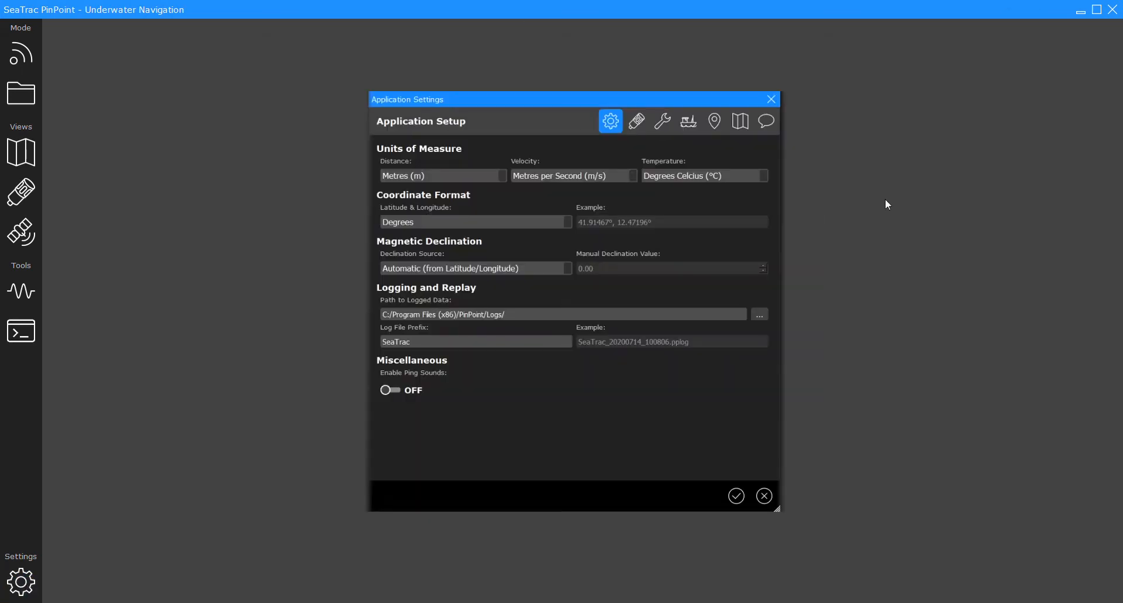
{"action": "mouse_move", "coordinate": [511, 235]}
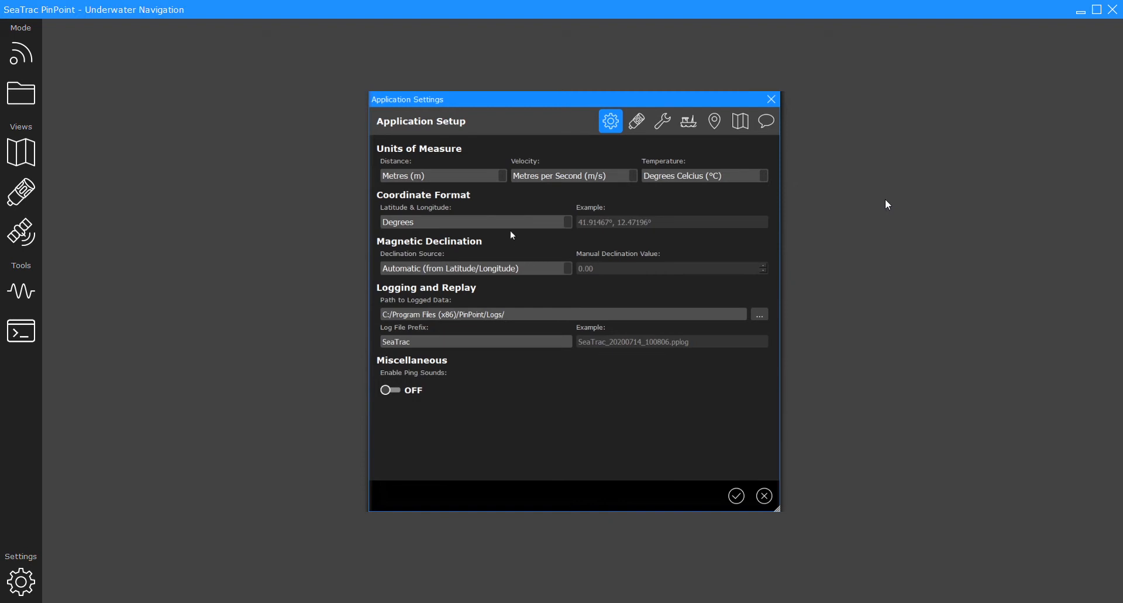
{"action": "mouse_move", "coordinate": [446, 134]}
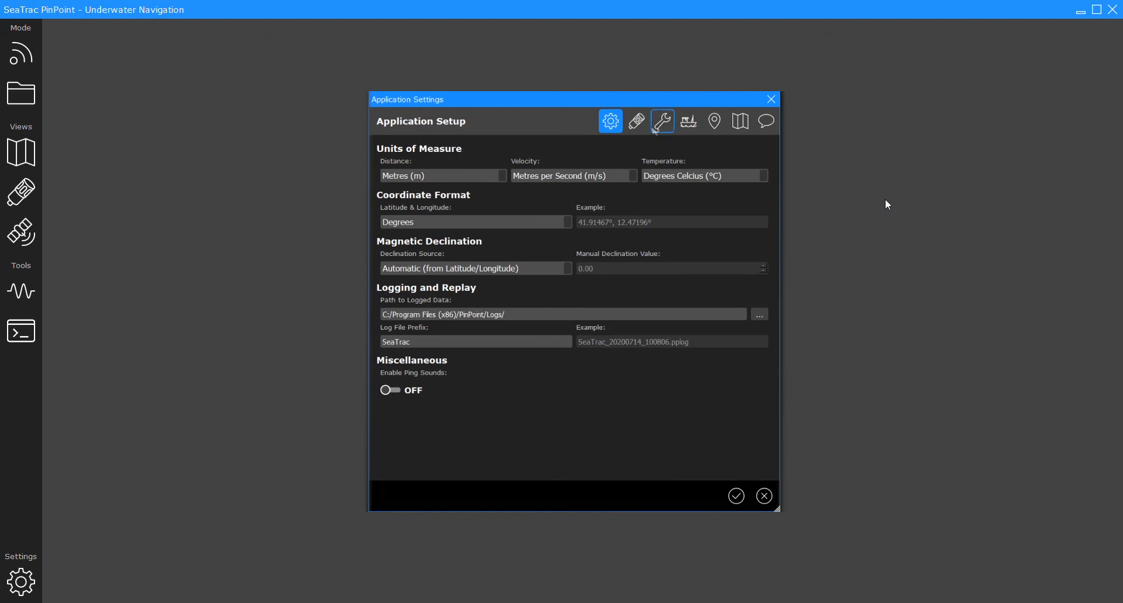
{"action": "left_click", "coordinate": [635, 121]}
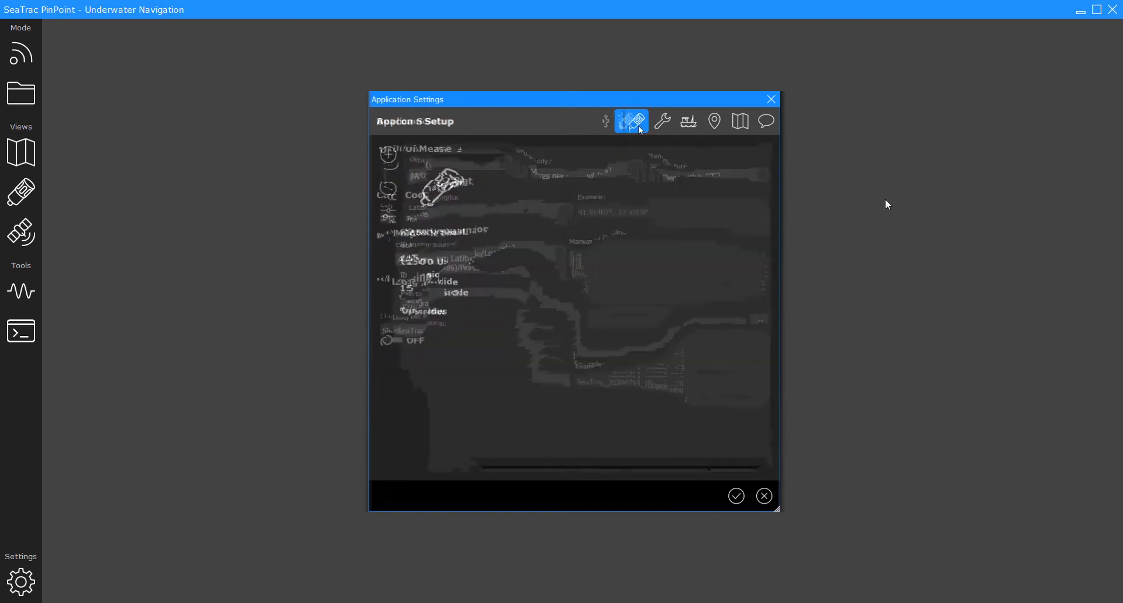
Step: Name the local X150 beacon (ID 15) 'Topside X150' with salinity 35.0 ppt
{"action": "left_click", "coordinate": [637, 121]}
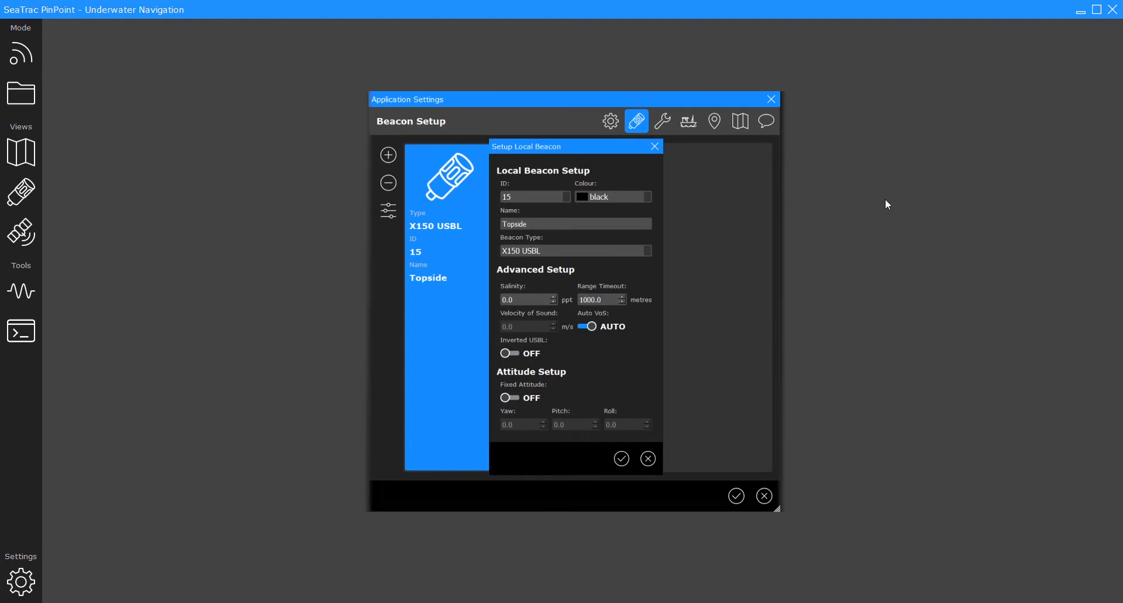
{"action": "left_click", "coordinate": [575, 224]}
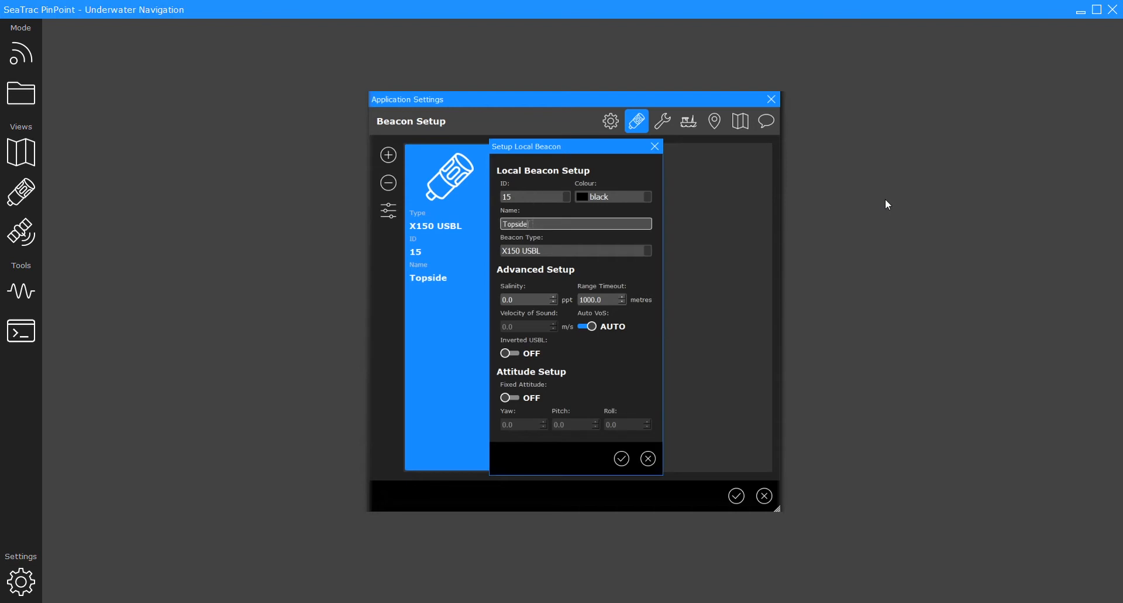
{"action": "left_click", "coordinate": [574, 223]}
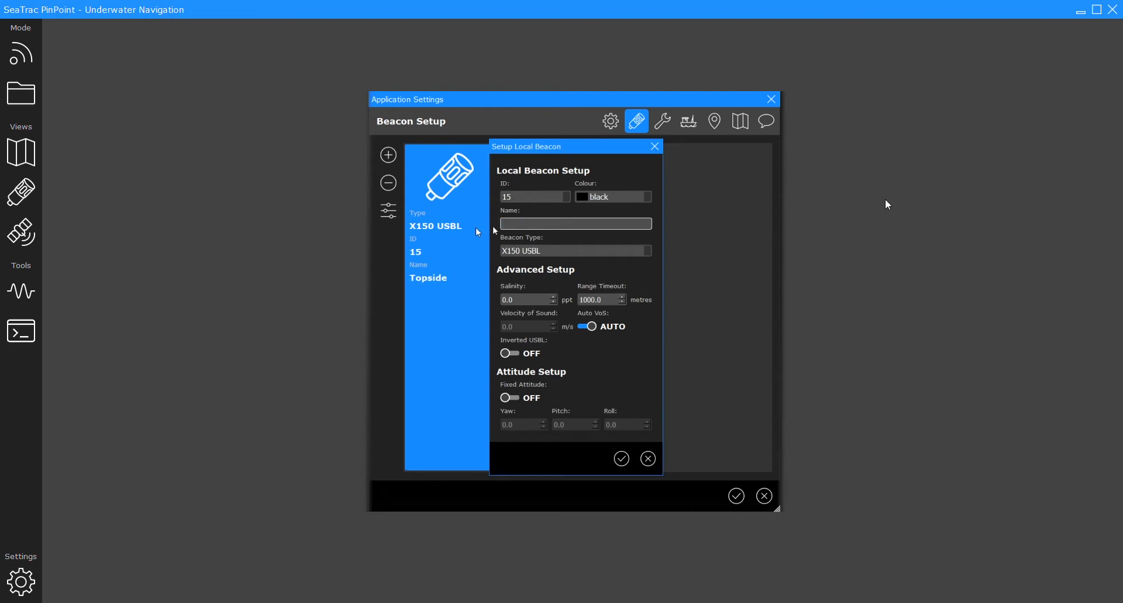
{"action": "type", "text": "Topside"}
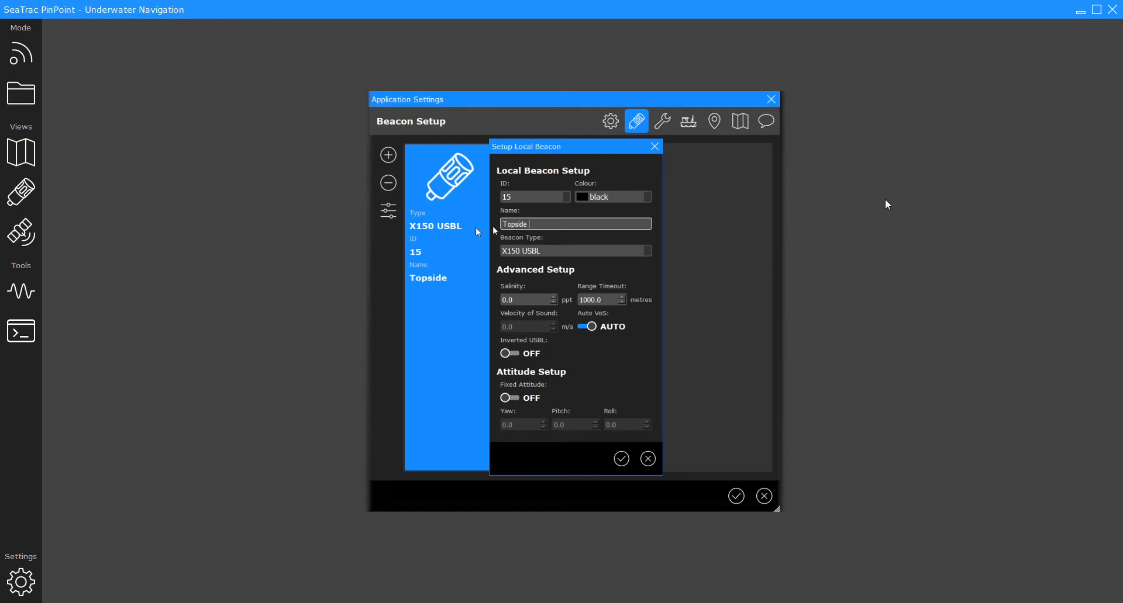
{"action": "type", "text": "X150"}
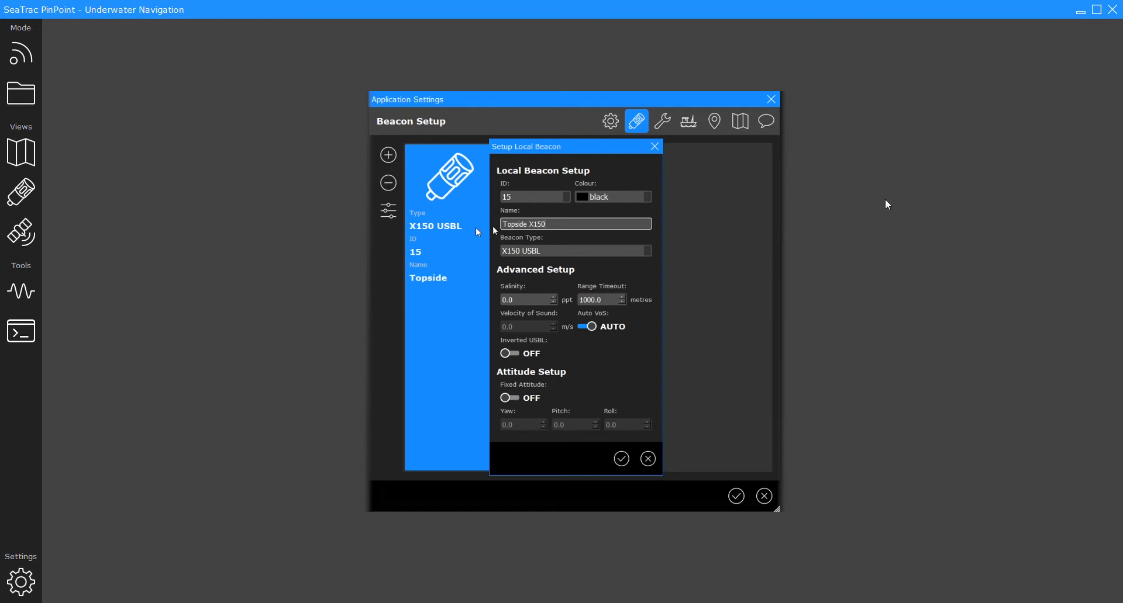
{"action": "mouse_move", "coordinate": [560, 275]}
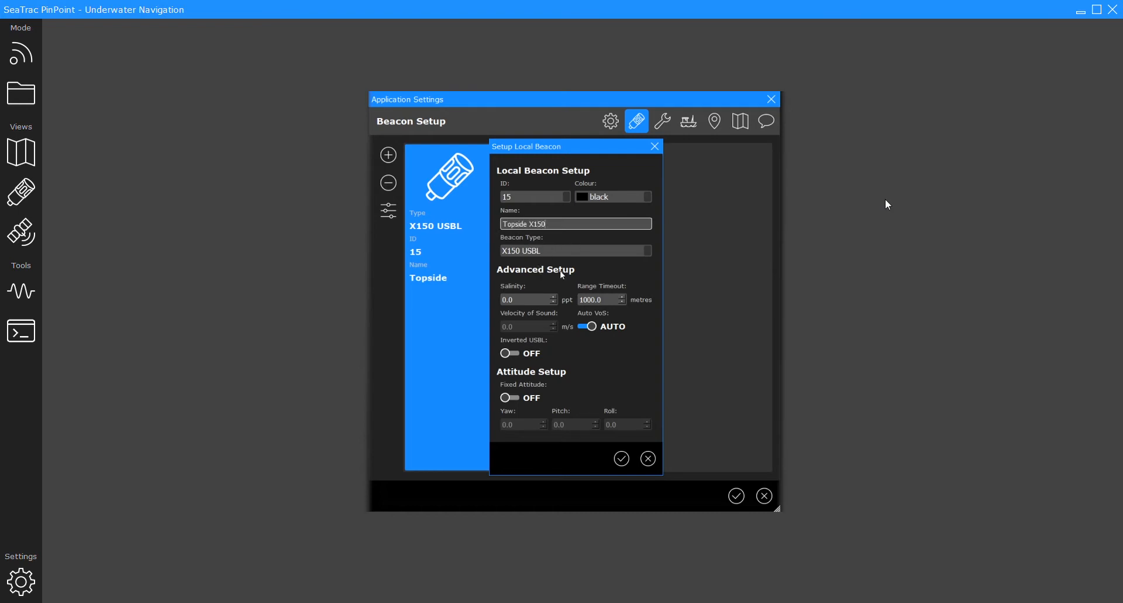
{"action": "left_click", "coordinate": [534, 197]}
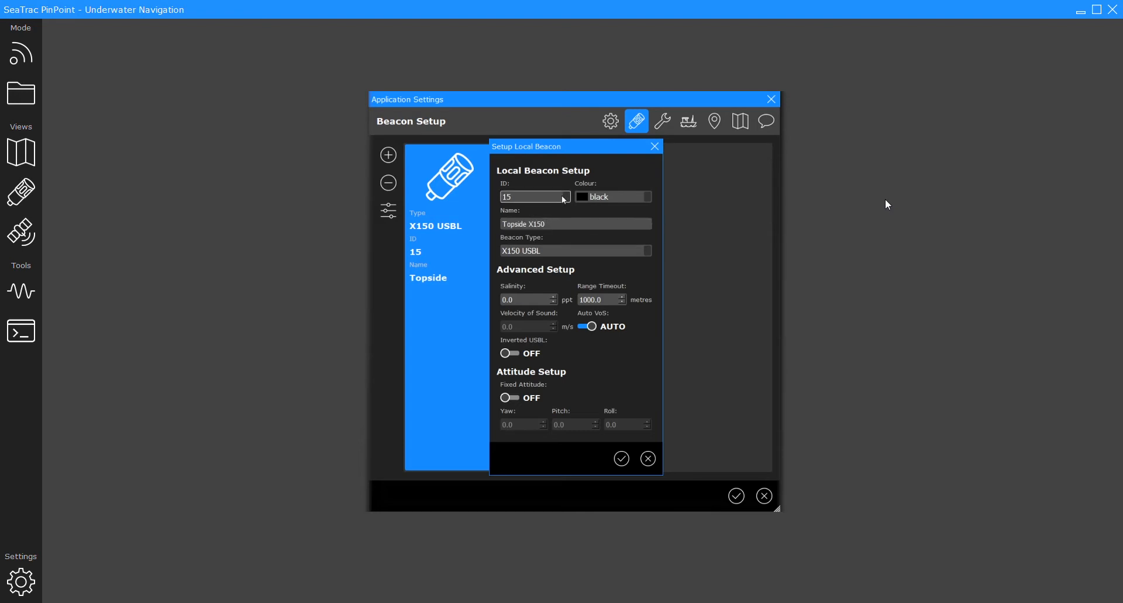
{"action": "mouse_move", "coordinate": [656, 273]}
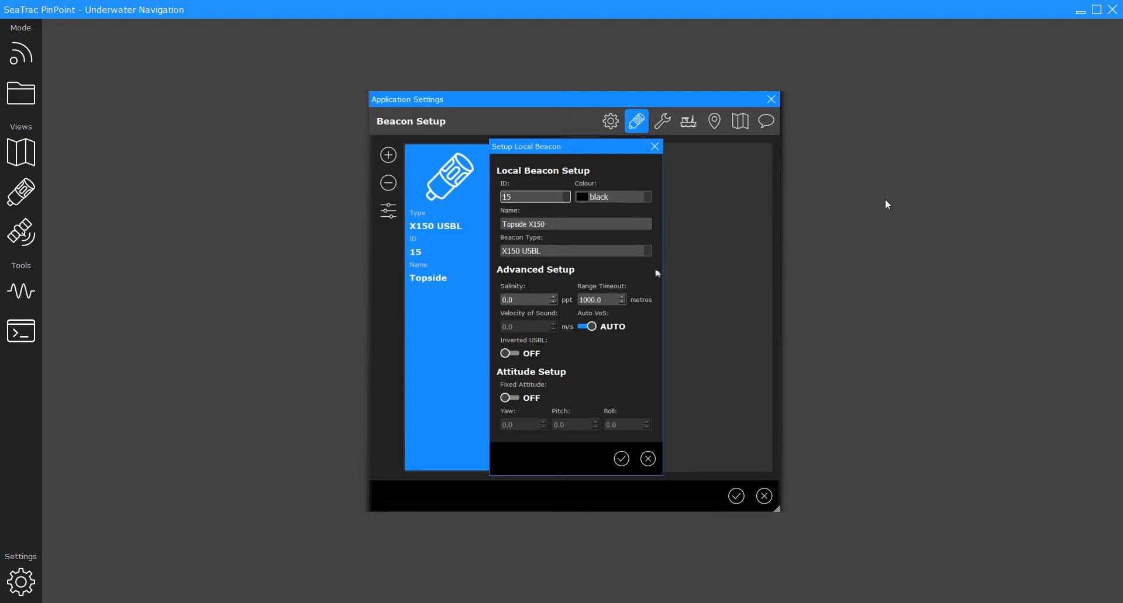
{"action": "left_click", "coordinate": [528, 299]}
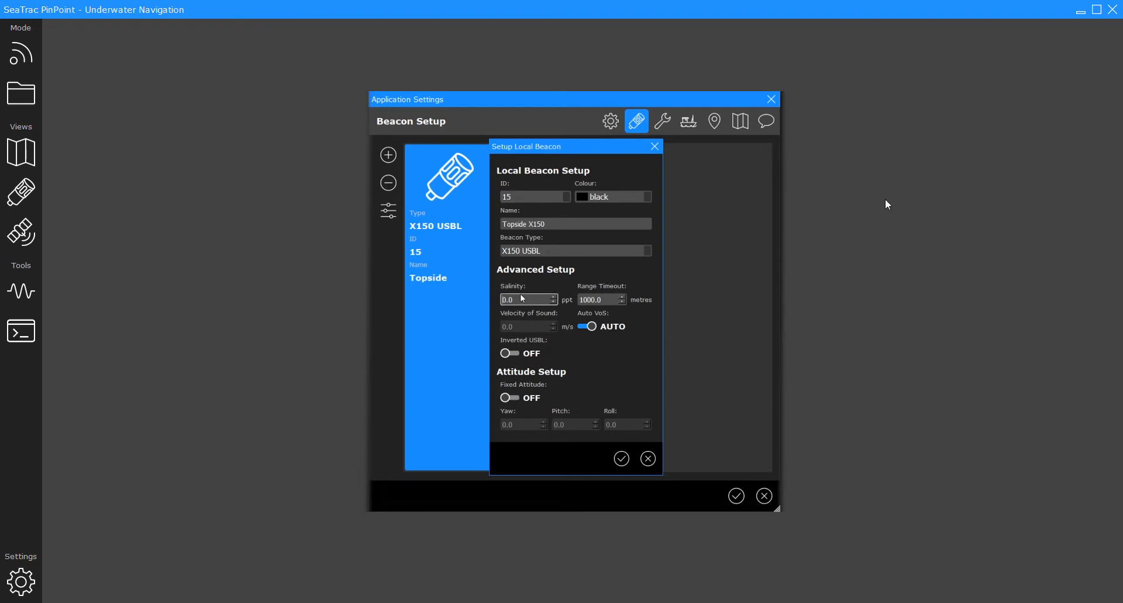
{"action": "type", "text": "35"}
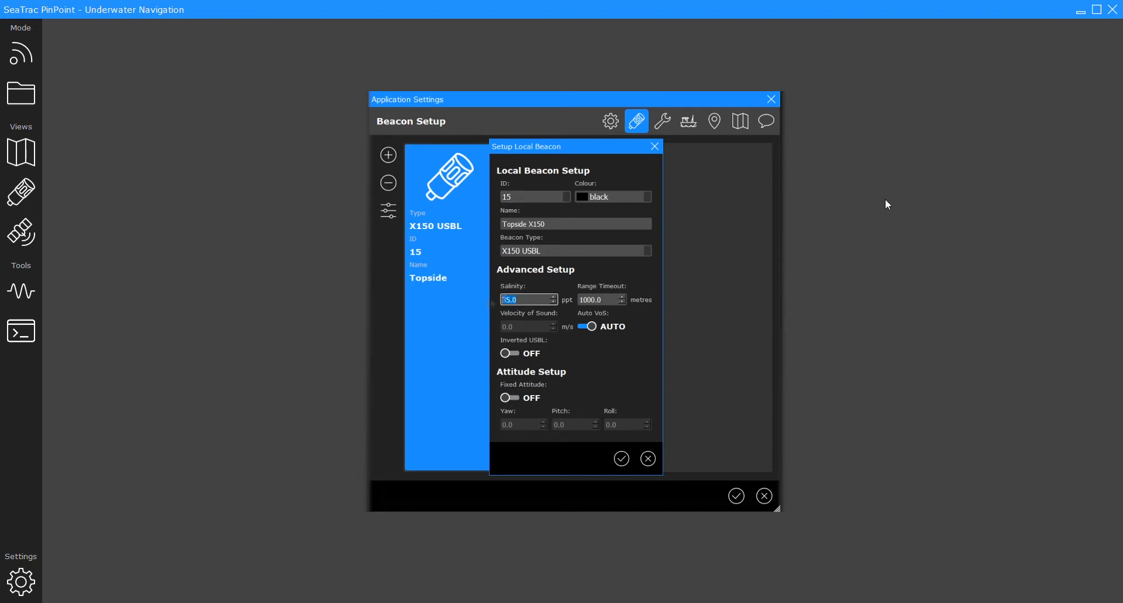
{"action": "type", "text": "0.0"}
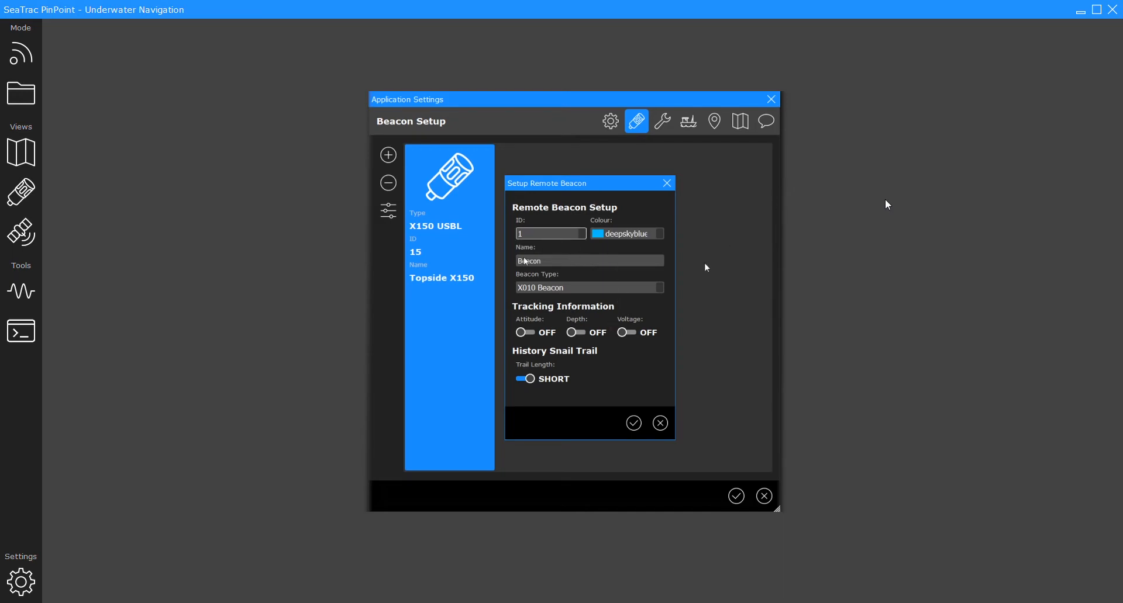
Step: Add a remote X010 beacon with ID 2 named 'ROV'
{"action": "type", "text": "2"}
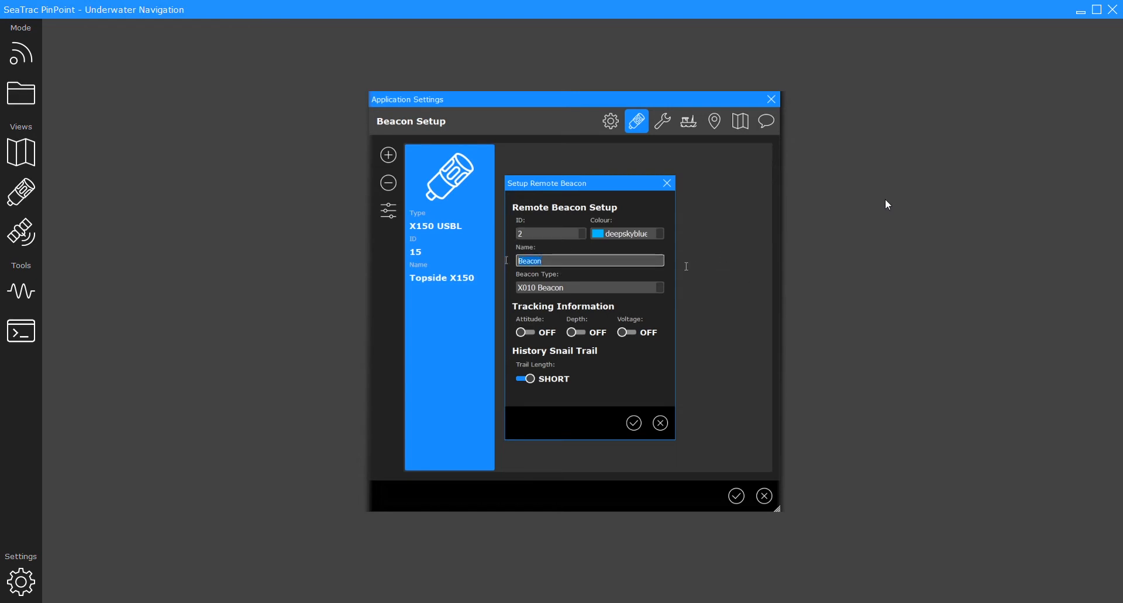
{"action": "type", "text": "ROV"}
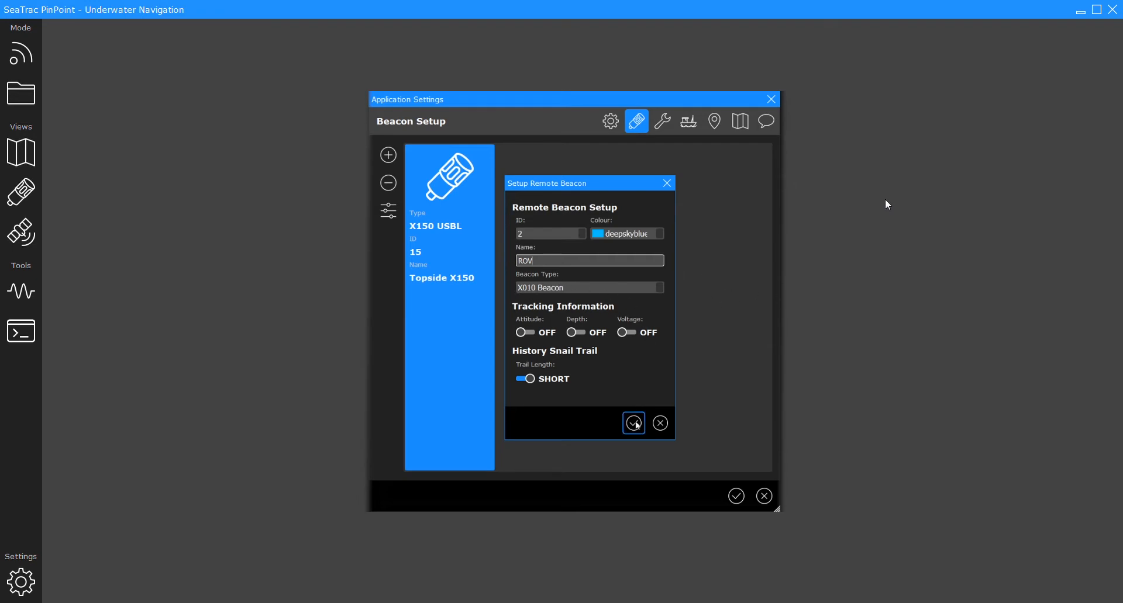
{"action": "left_click", "coordinate": [633, 423]}
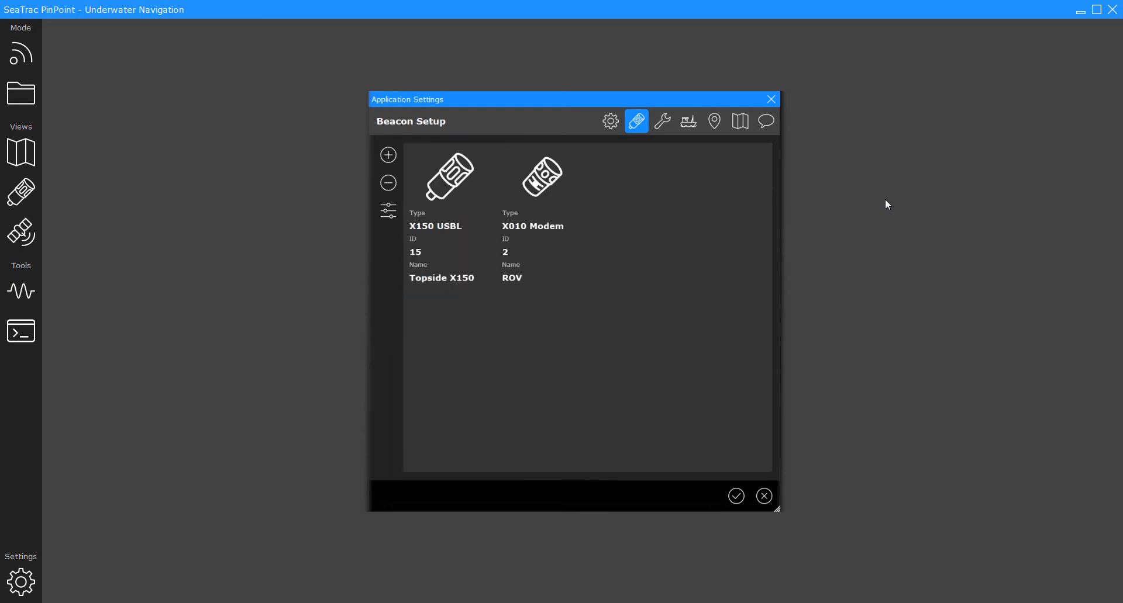
Step: Add a SeaTrac device on COM11 at 115200 baud in Device Setup
{"action": "left_click", "coordinate": [661, 121]}
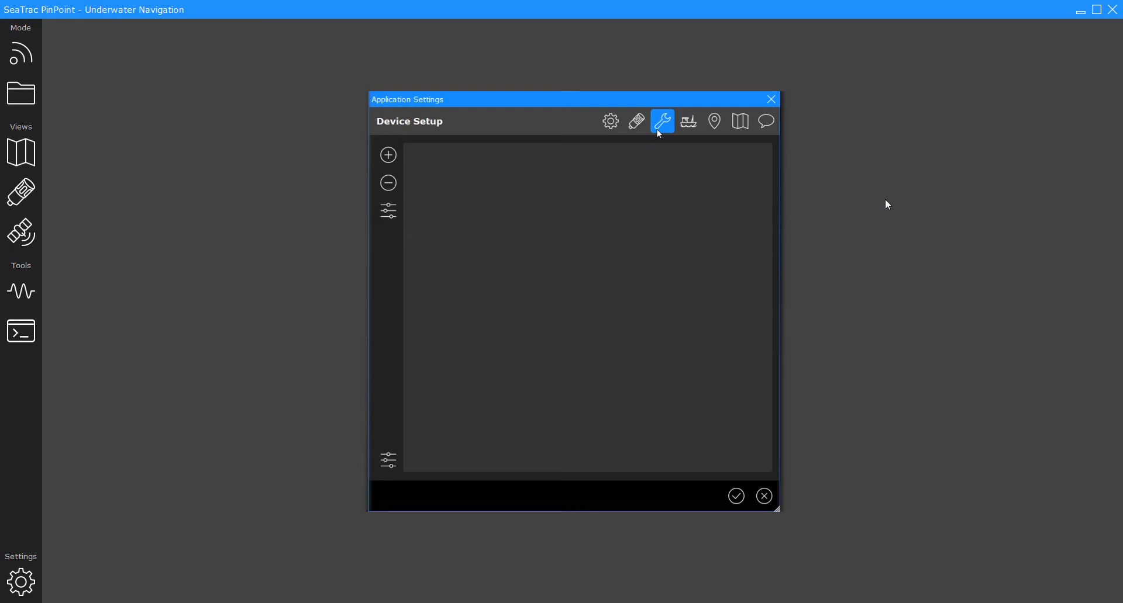
{"action": "mouse_move", "coordinate": [597, 284]}
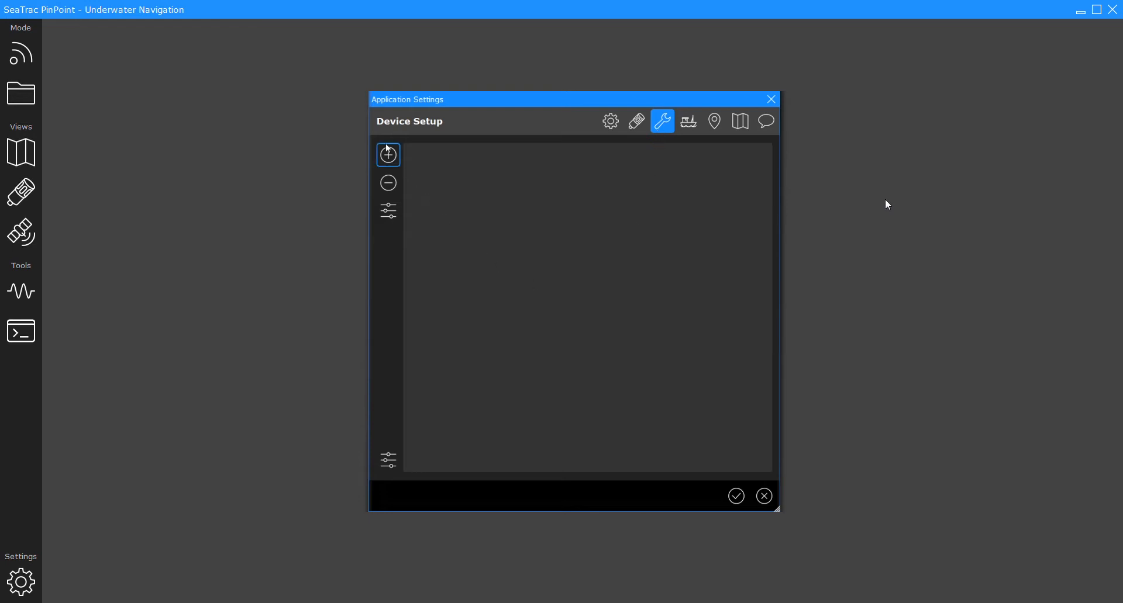
{"action": "left_click", "coordinate": [387, 154]}
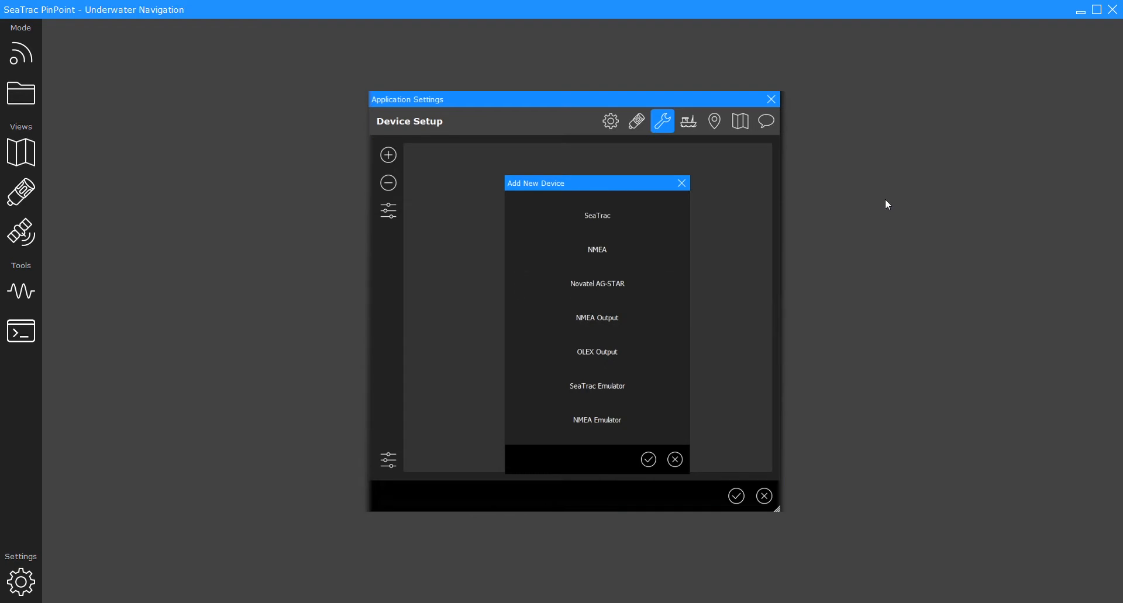
{"action": "left_click", "coordinate": [596, 216]}
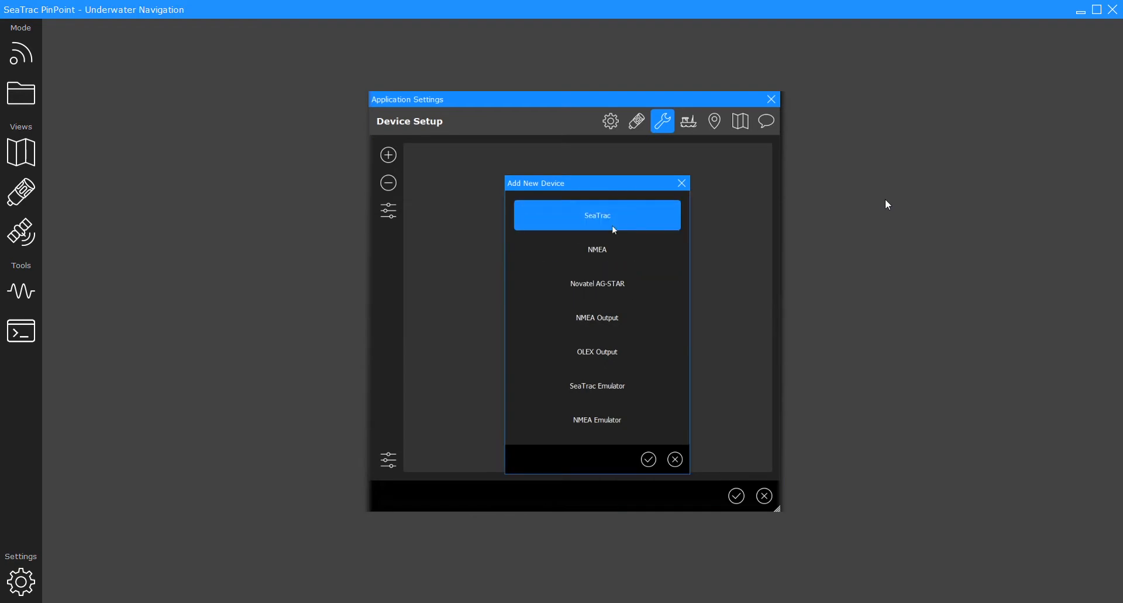
{"action": "left_click", "coordinate": [596, 215]}
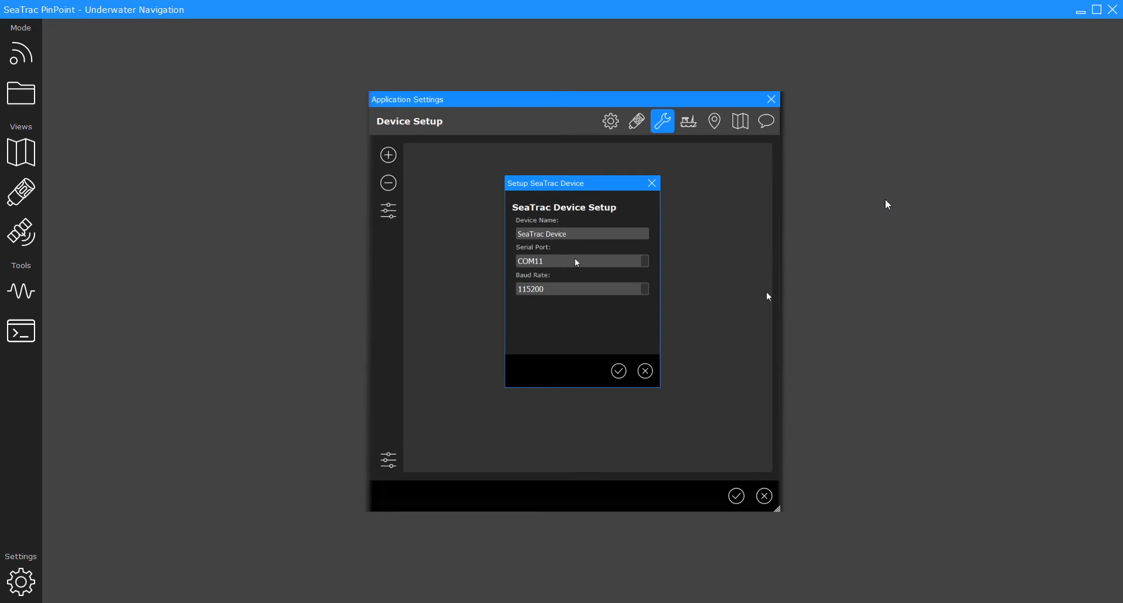
{"action": "left_click", "coordinate": [581, 261]}
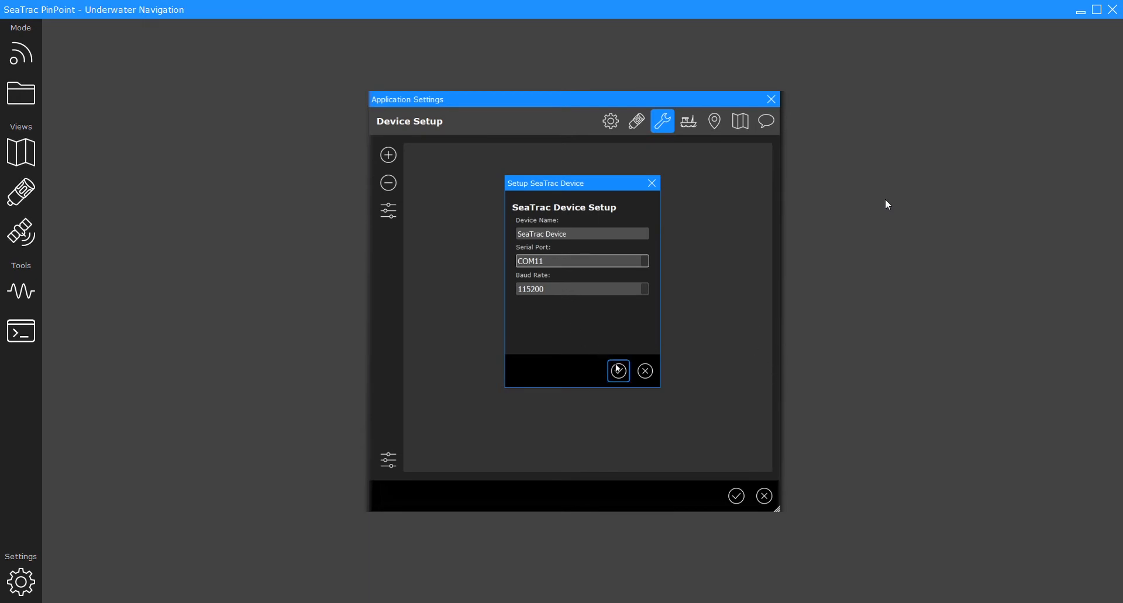
{"action": "left_click", "coordinate": [617, 371]}
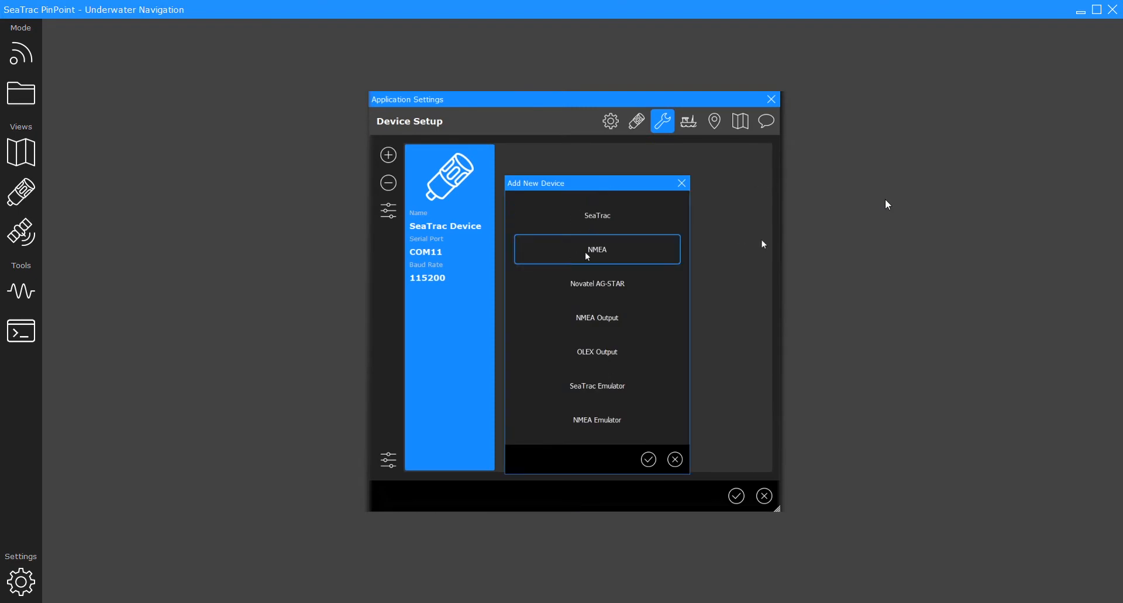
Step: Add an NMEA device on COM19 at 4800 baud
{"action": "left_click", "coordinate": [596, 249]}
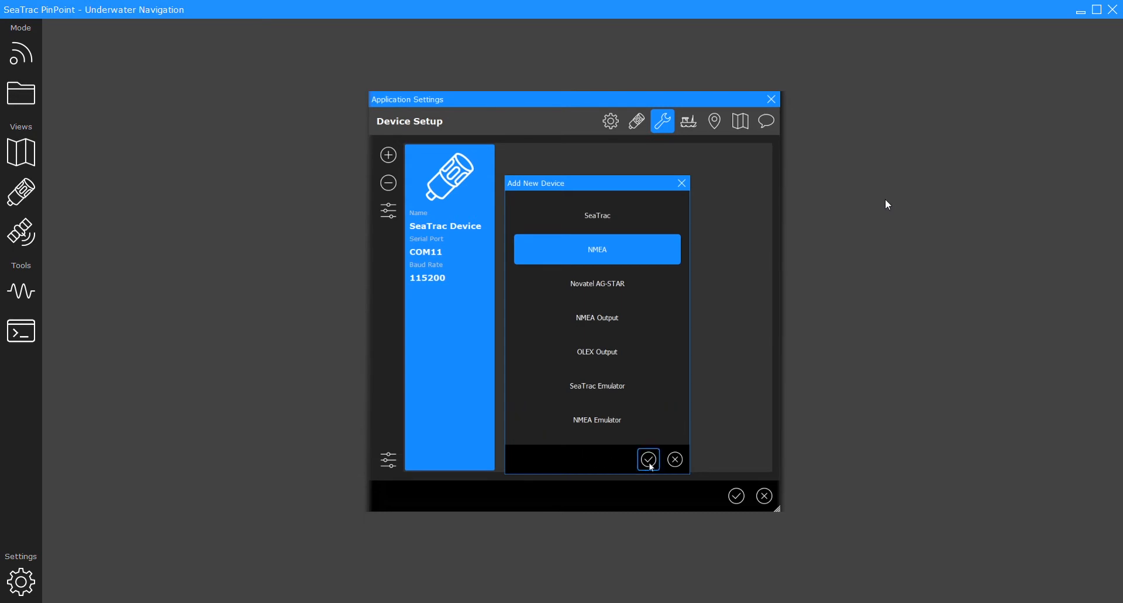
{"action": "left_click", "coordinate": [647, 460]}
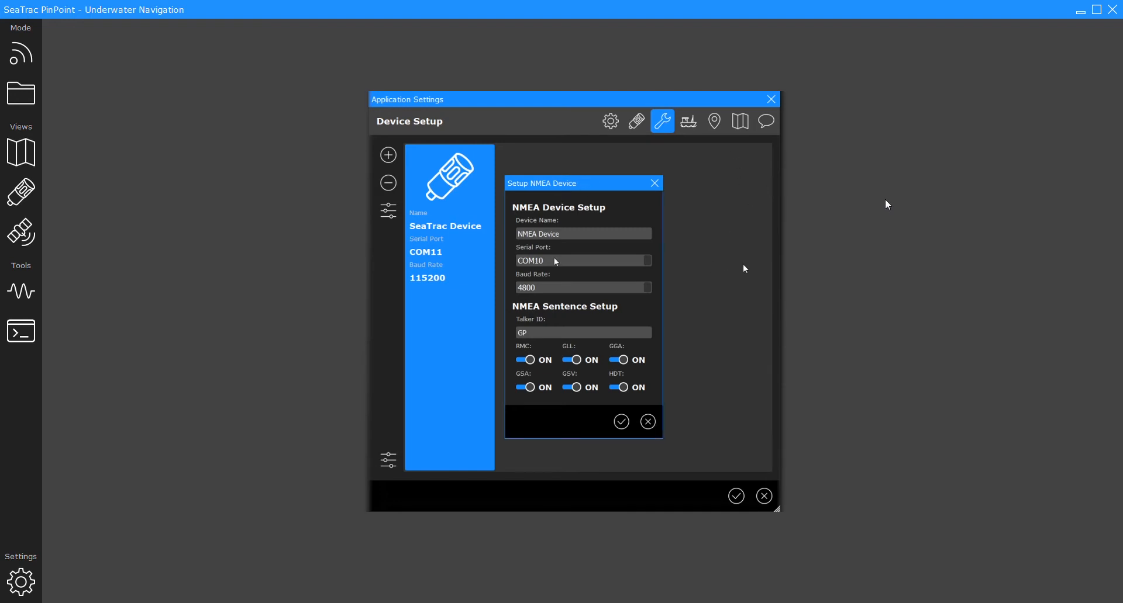
{"action": "left_click", "coordinate": [581, 260]}
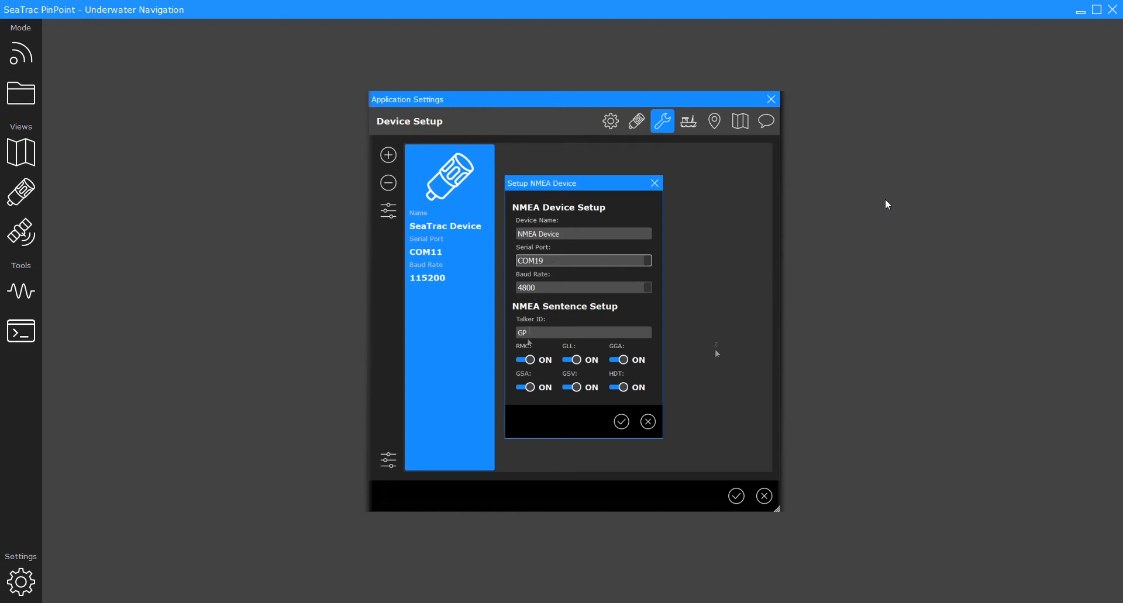
{"action": "left_click", "coordinate": [620, 421]}
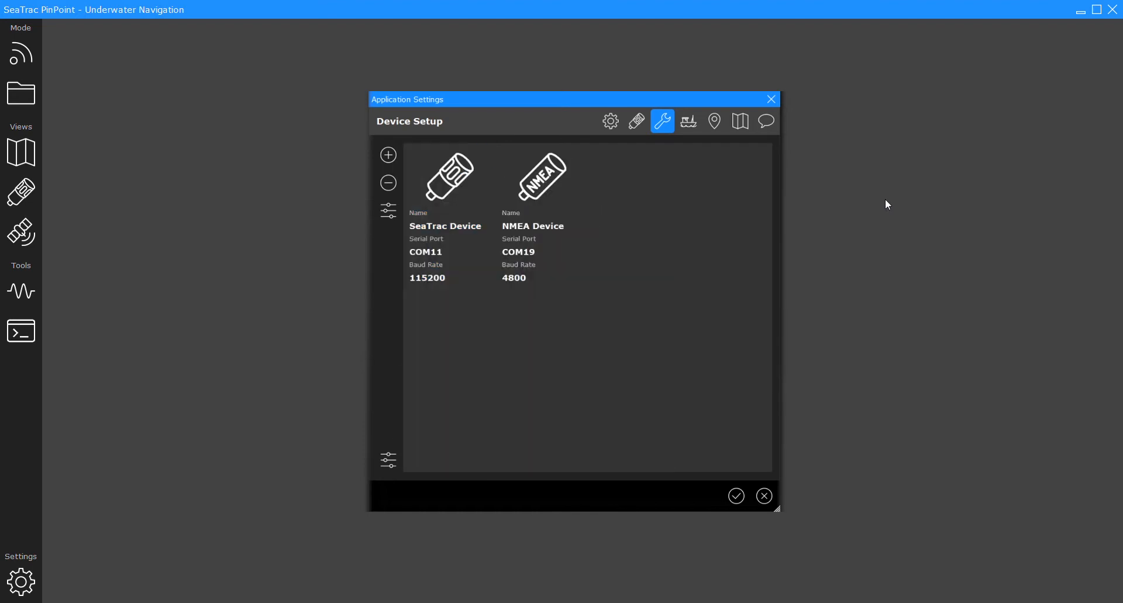
{"action": "left_click", "coordinate": [686, 121]}
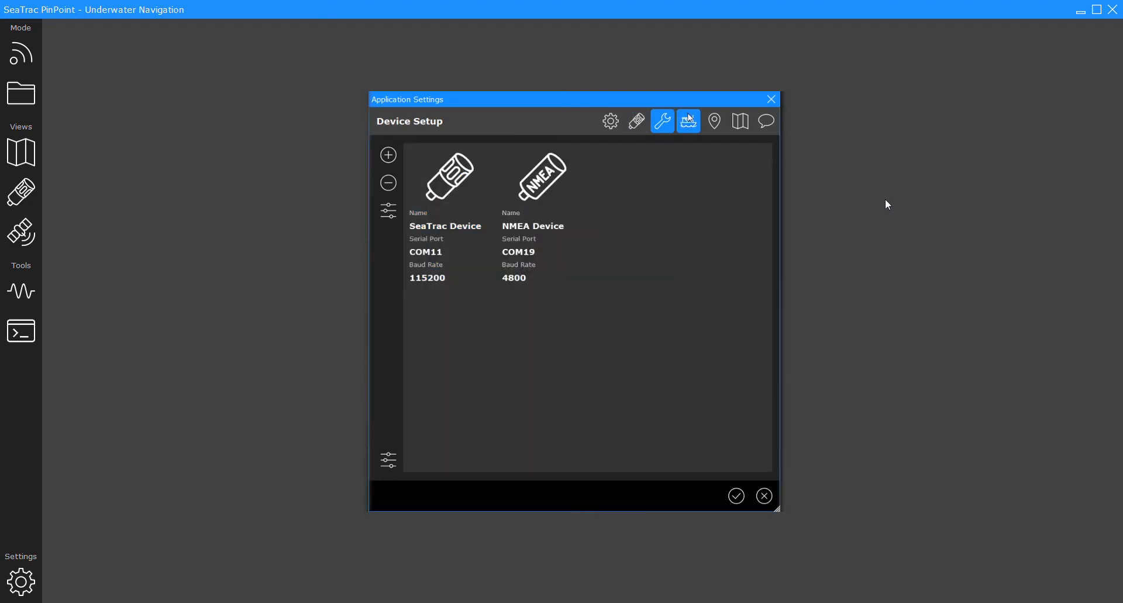
Step: Set the platform position source to Dynamic Position, keeping X and Y offsets at 0.00 m
{"action": "left_click", "coordinate": [686, 121]}
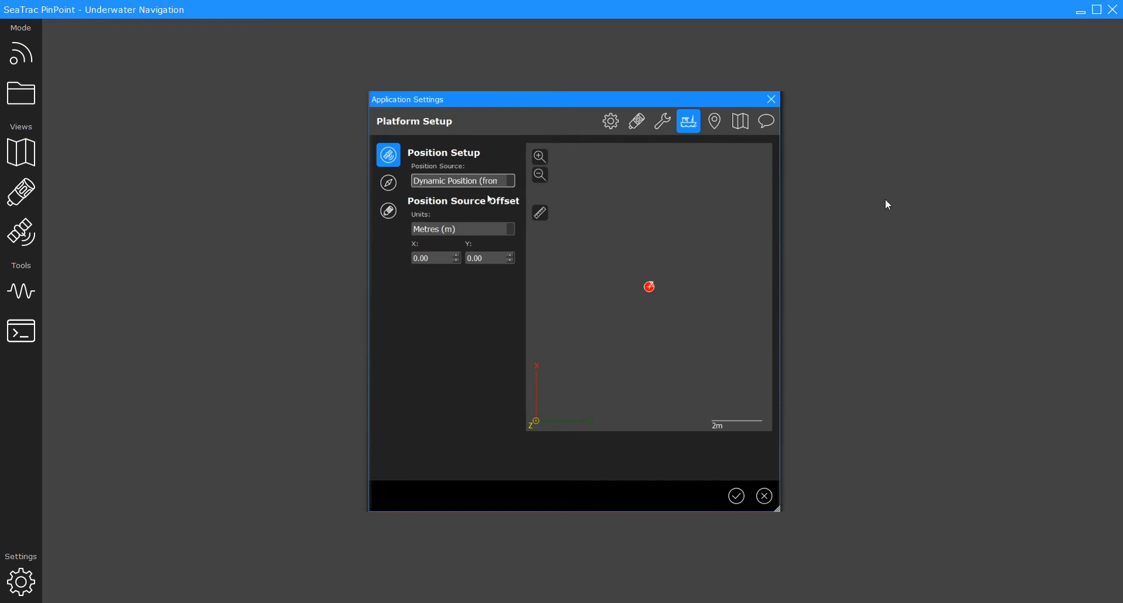
{"action": "mouse_move", "coordinate": [502, 197]}
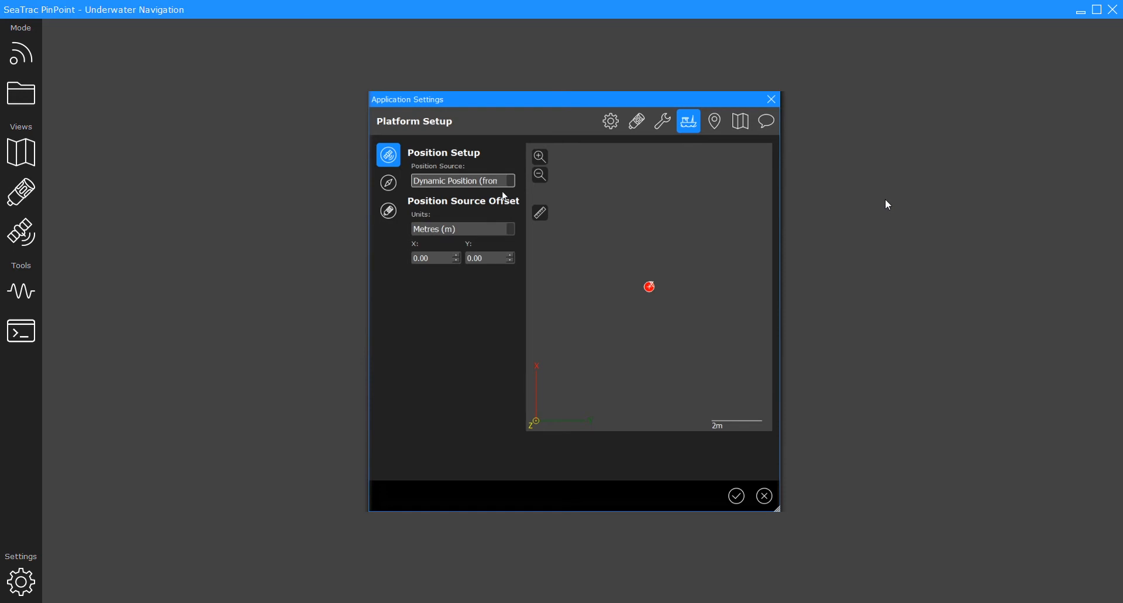
{"action": "left_click", "coordinate": [462, 180]}
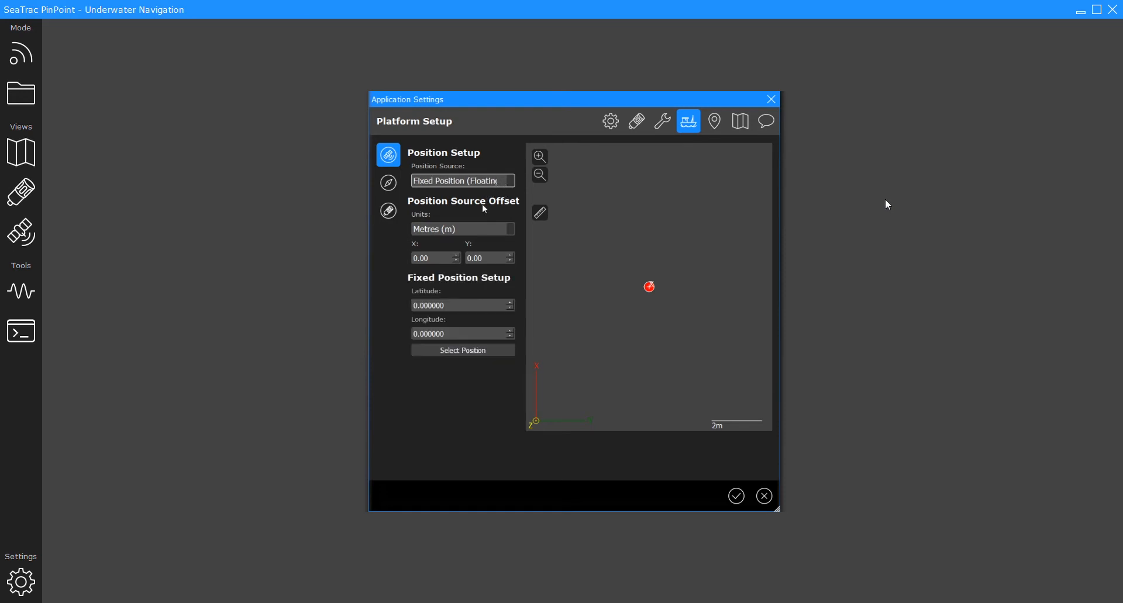
{"action": "mouse_move", "coordinate": [492, 185]}
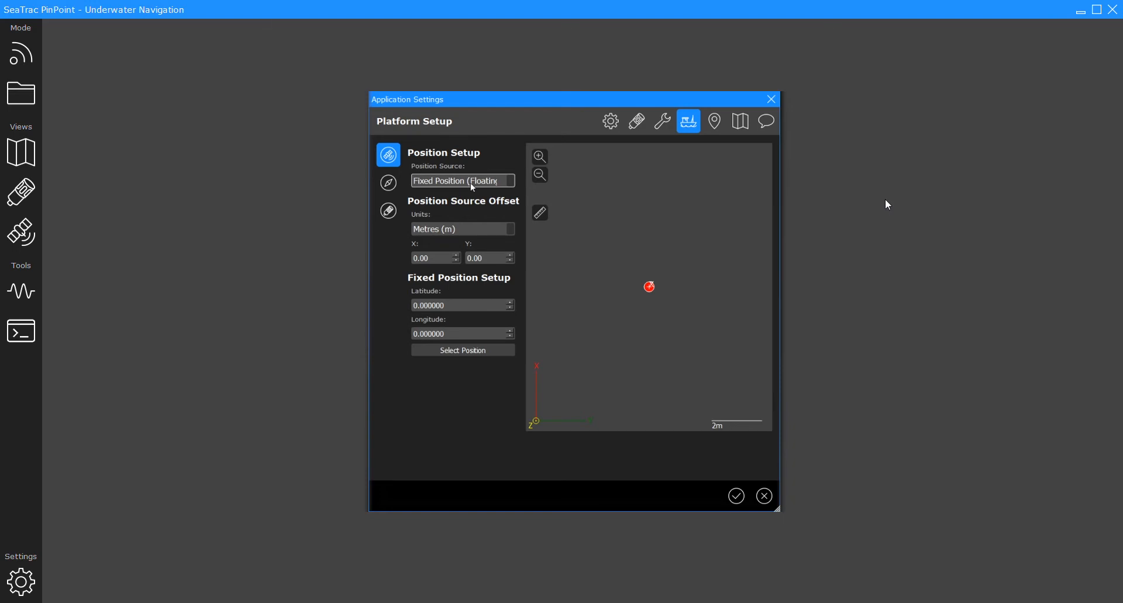
{"action": "left_click", "coordinate": [462, 180]}
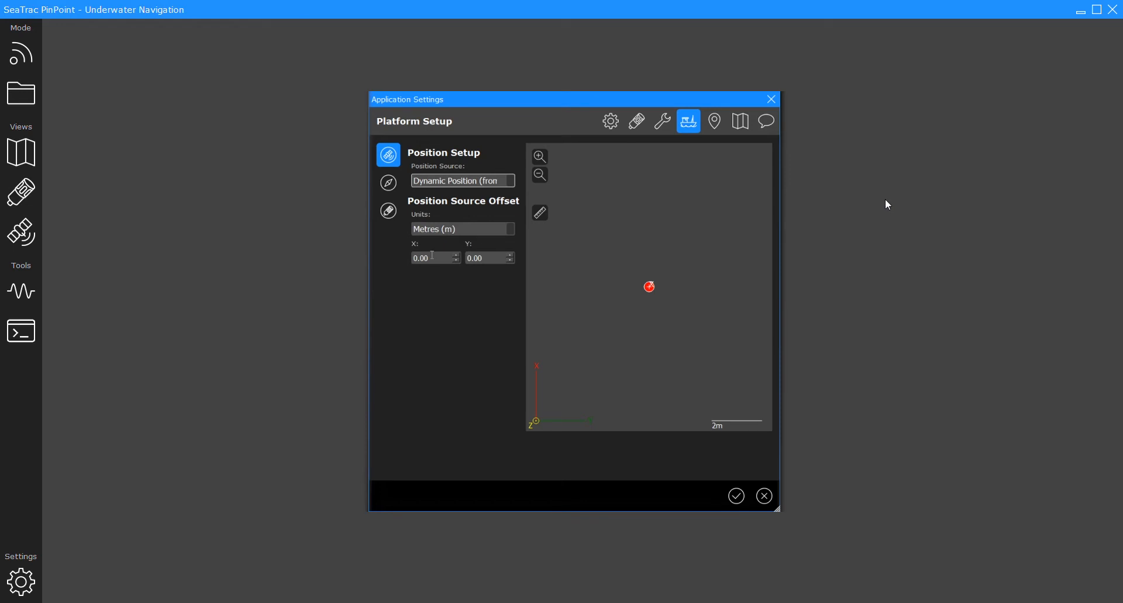
{"action": "left_click", "coordinate": [433, 258]}
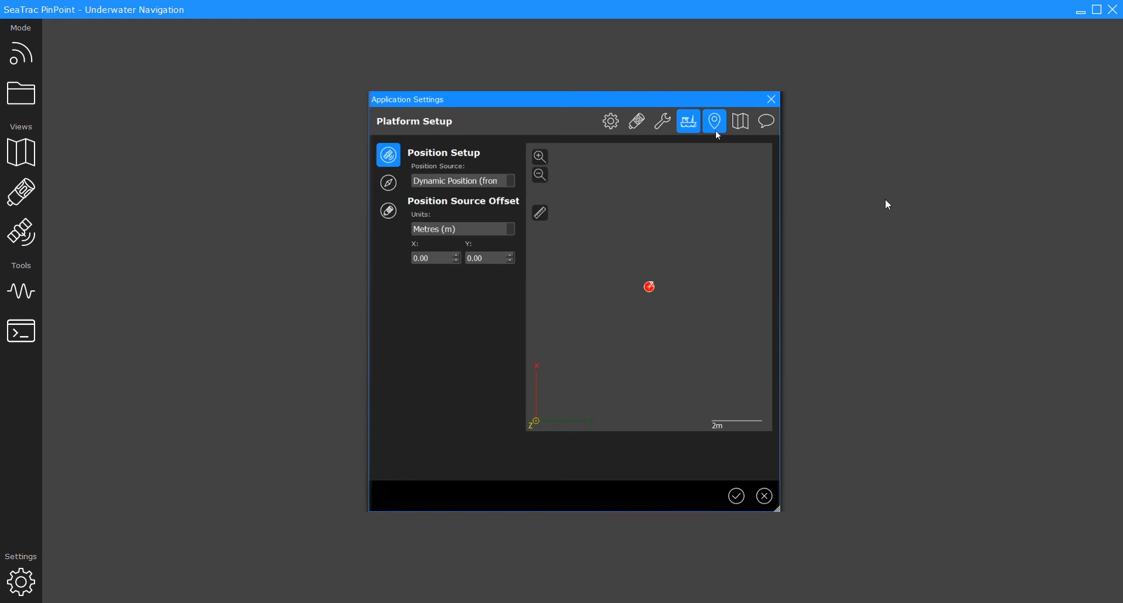
Step: Create a turquoise, diamond-style marker named 'Waypoints' in Marker Setup
{"action": "left_click", "coordinate": [713, 121]}
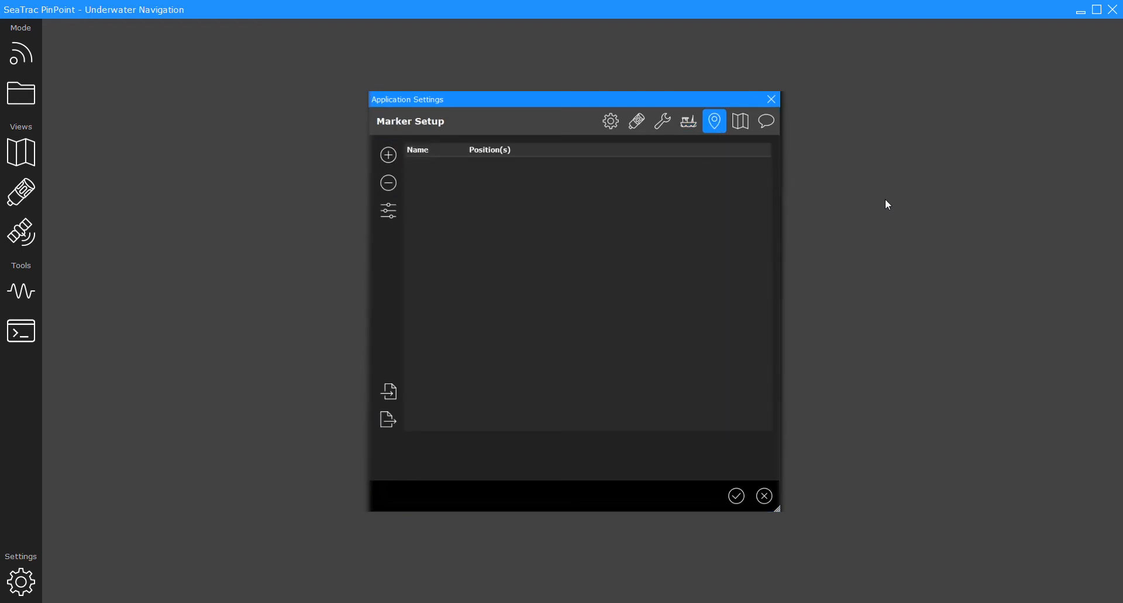
{"action": "left_click", "coordinate": [389, 154]}
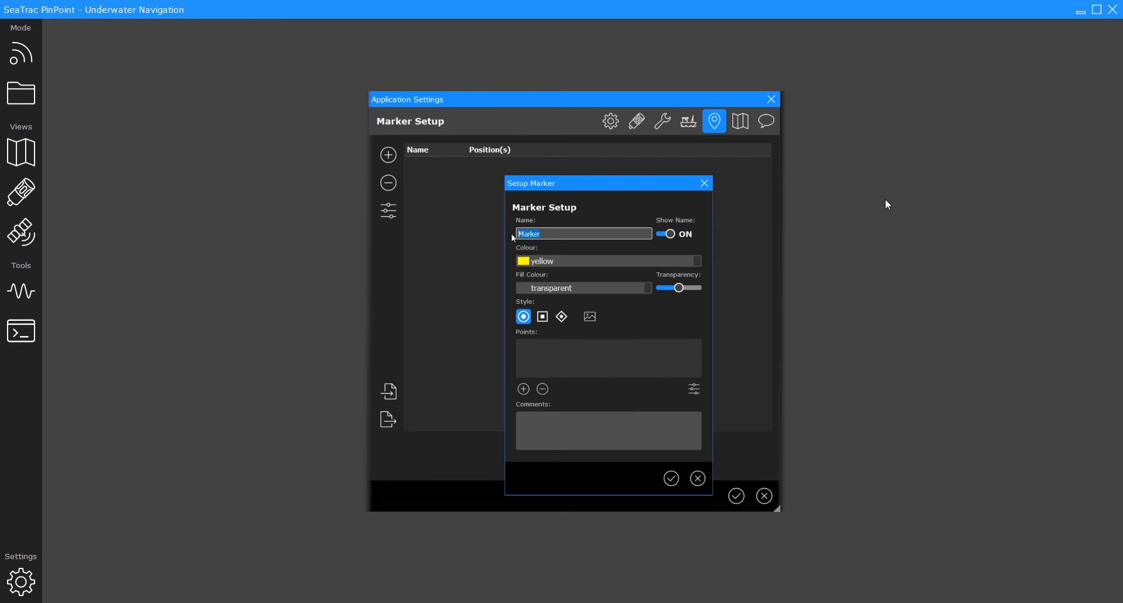
{"action": "type", "text": "Waypoints"}
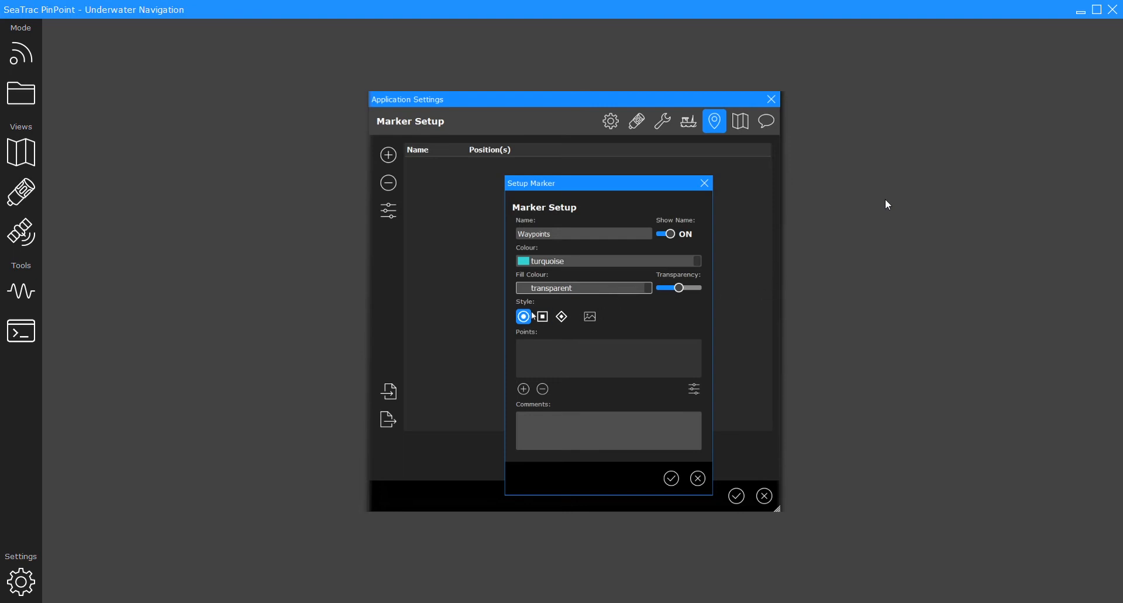
{"action": "left_click", "coordinate": [561, 317]}
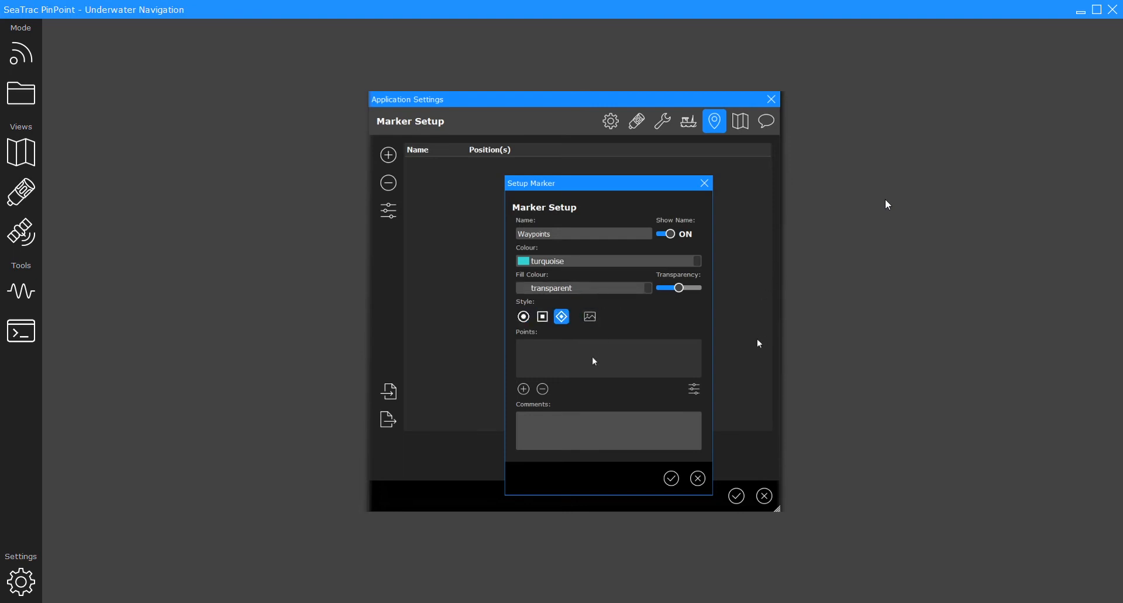
Step: Give the Waypoints marker a point at 0.00000°, 0.00000° and save it
{"action": "left_click", "coordinate": [523, 389]}
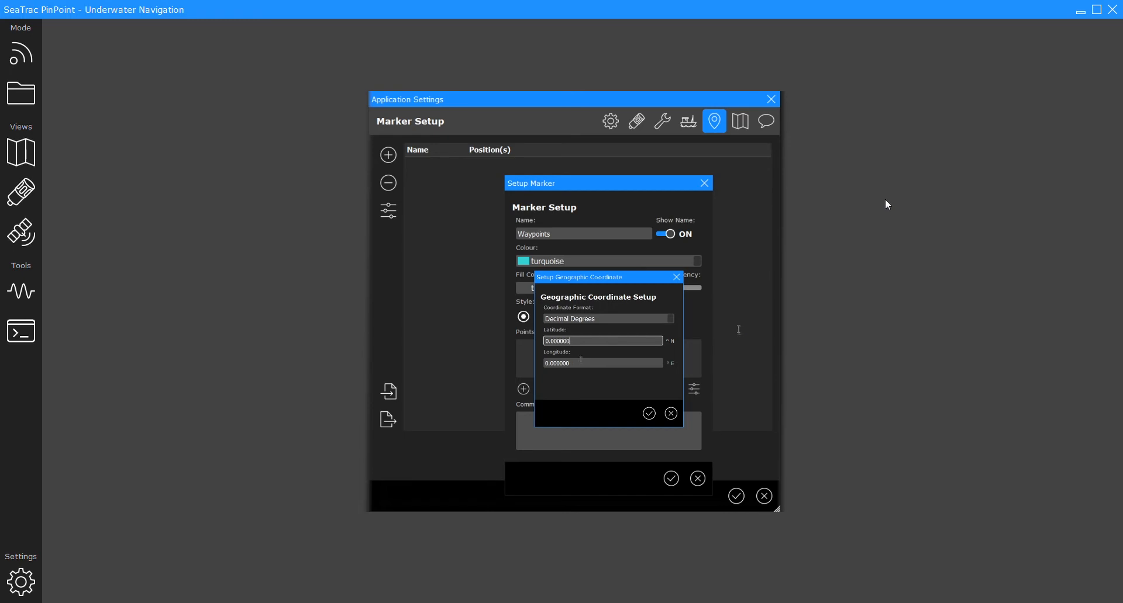
{"action": "left_click", "coordinate": [648, 412]}
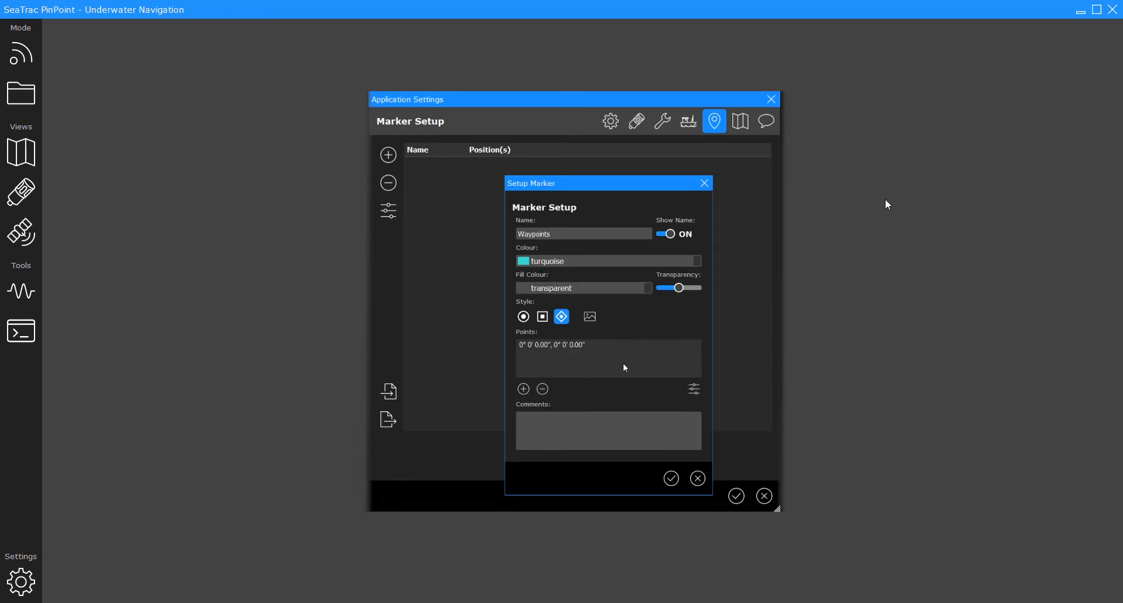
{"action": "left_click", "coordinate": [608, 345]}
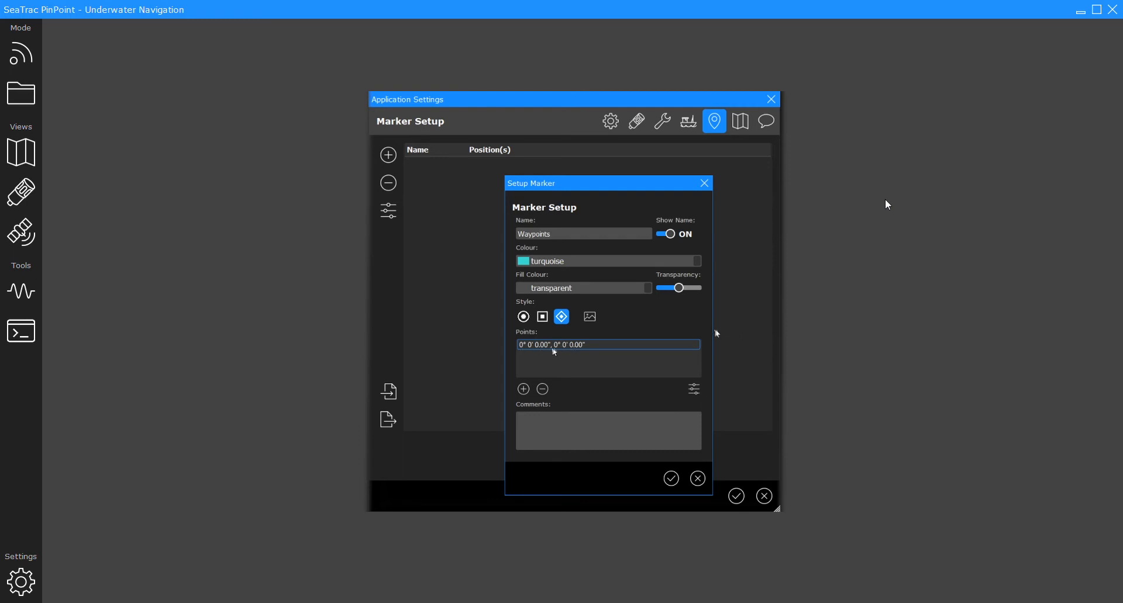
{"action": "left_click", "coordinate": [608, 430]}
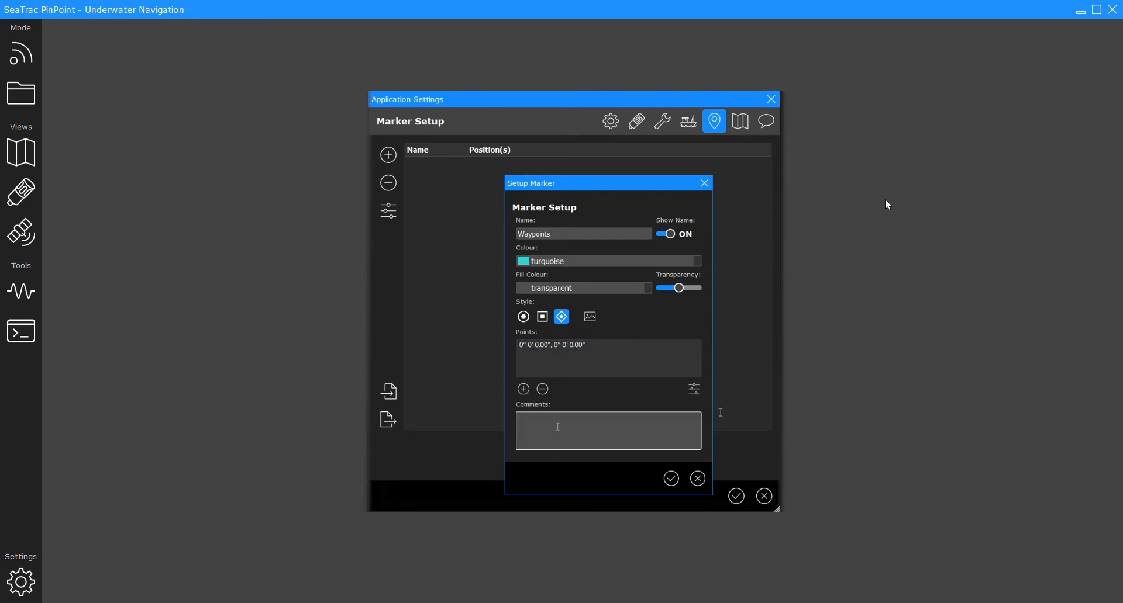
{"action": "left_click", "coordinate": [670, 478]}
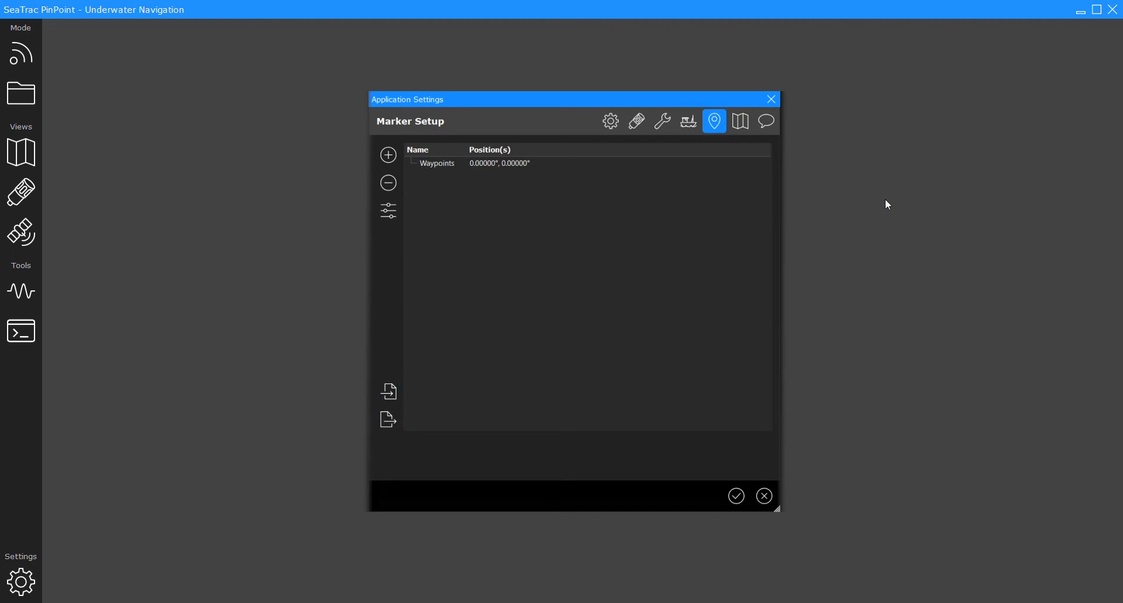
{"action": "double_click", "coordinate": [437, 163]}
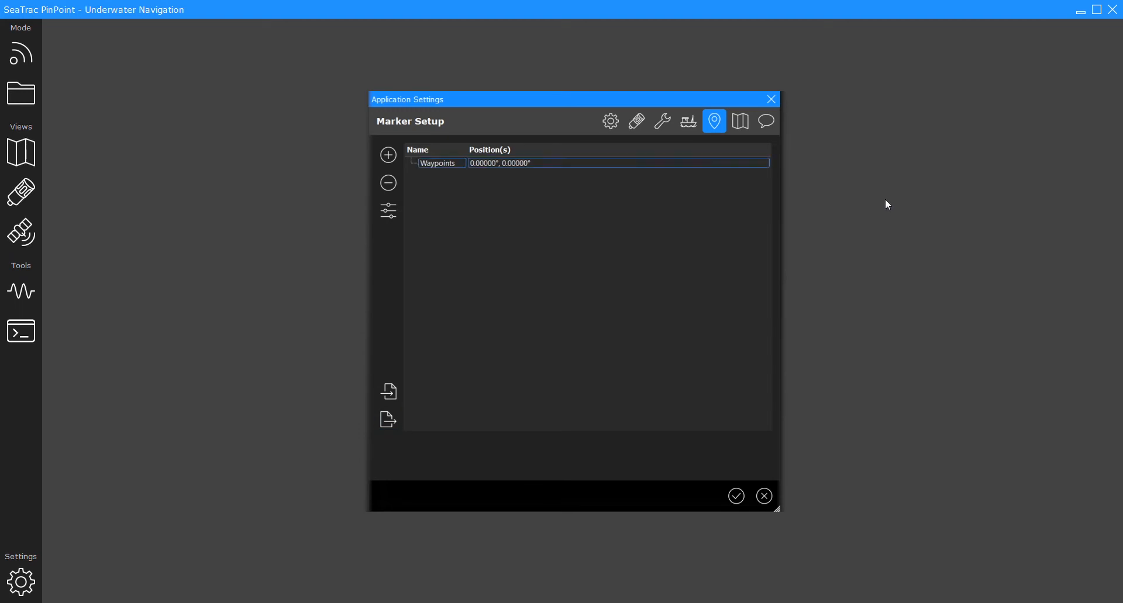
Step: Review the Chart Setup and Messaging Setup pages, then accept and close Application Settings
{"action": "left_click", "coordinate": [740, 121]}
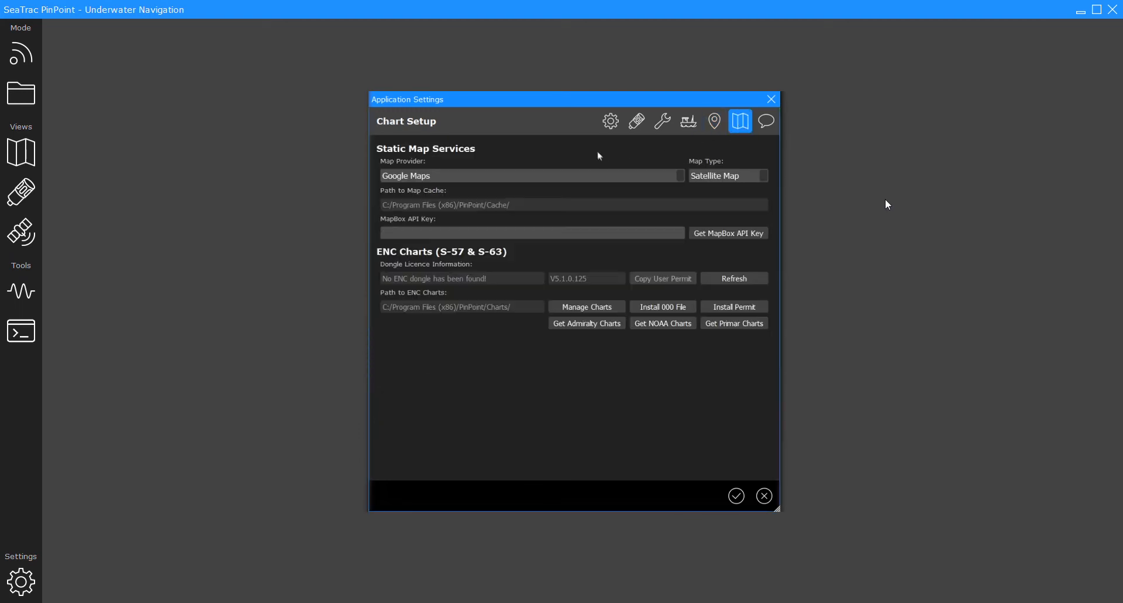
{"action": "mouse_move", "coordinate": [671, 175]}
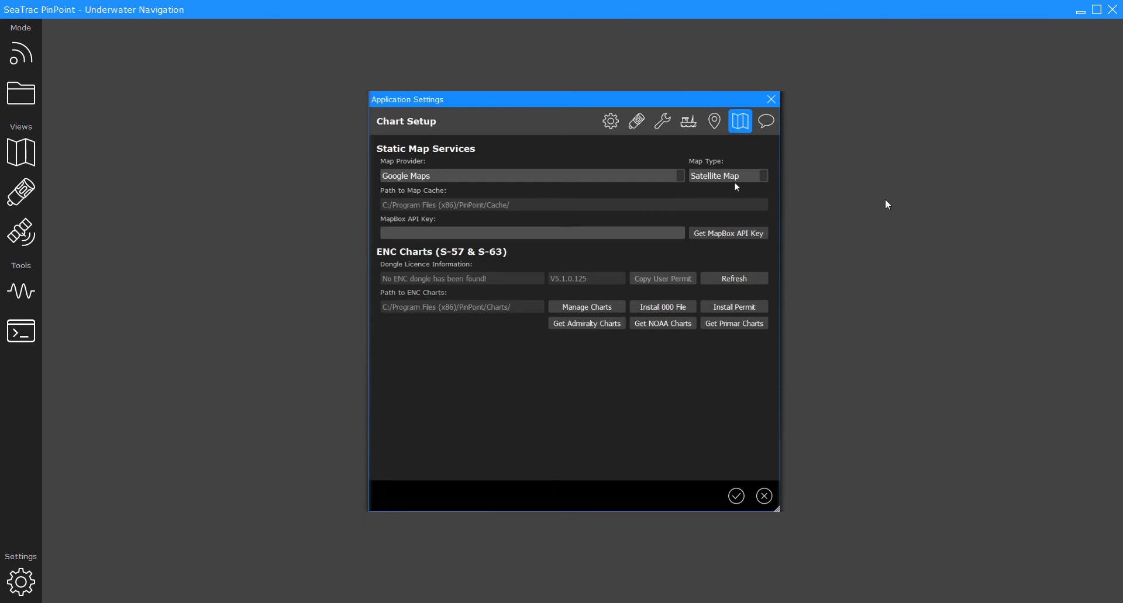
{"action": "mouse_move", "coordinate": [490, 219]}
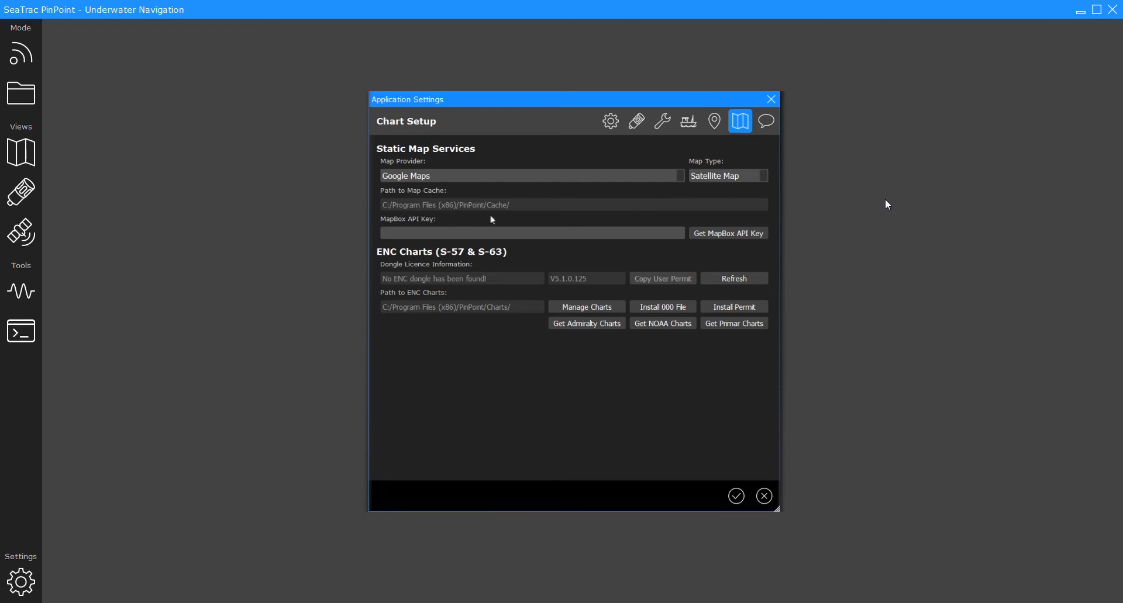
{"action": "mouse_move", "coordinate": [496, 216]}
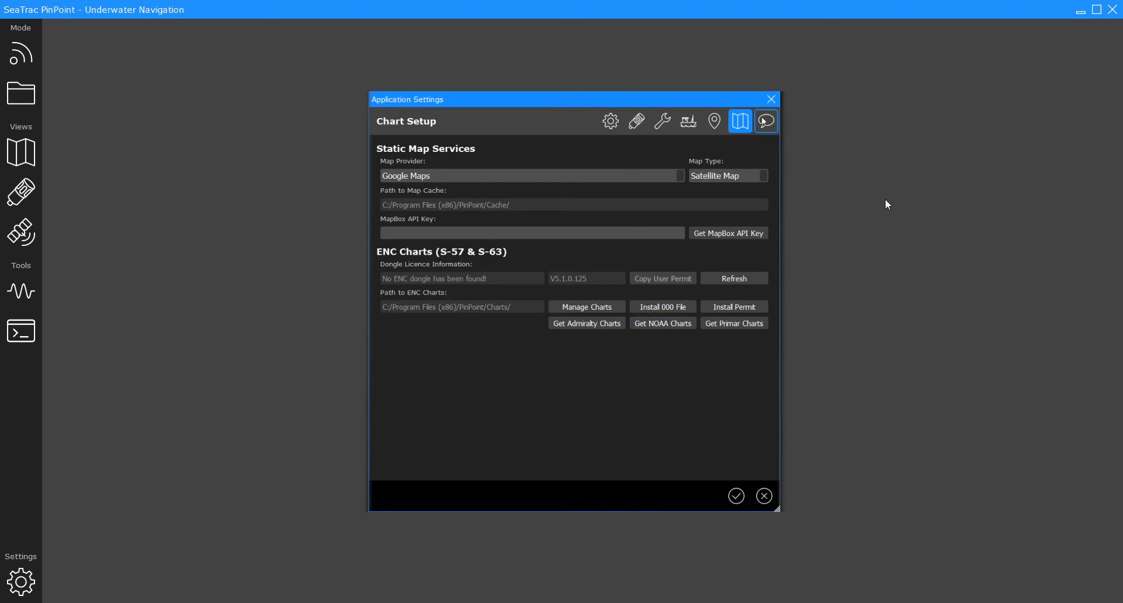
{"action": "left_click", "coordinate": [765, 120]}
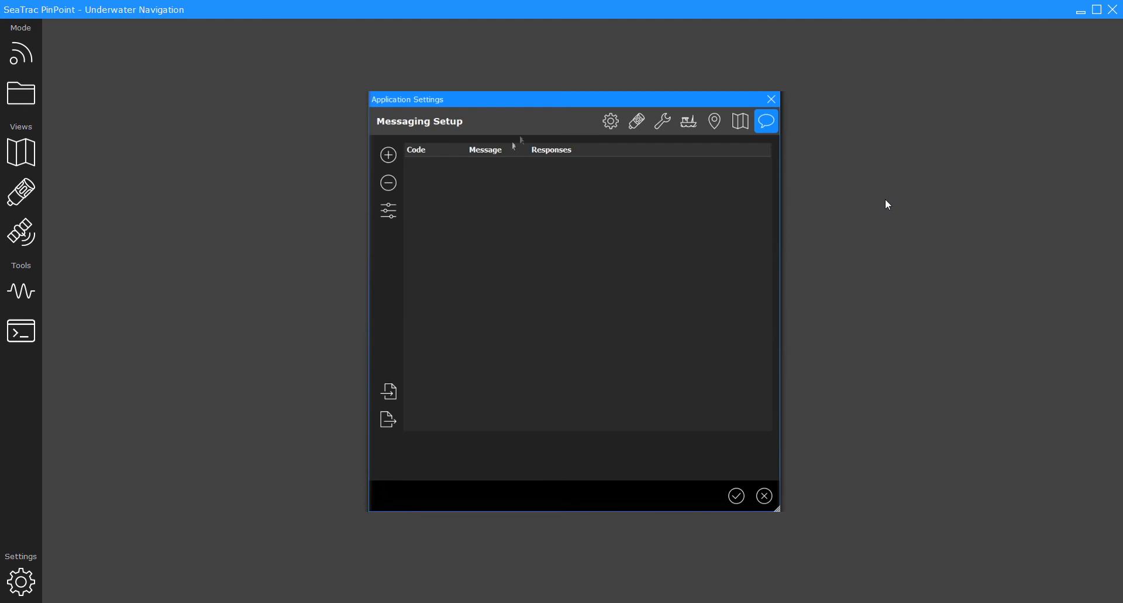
{"action": "mouse_move", "coordinate": [586, 366]}
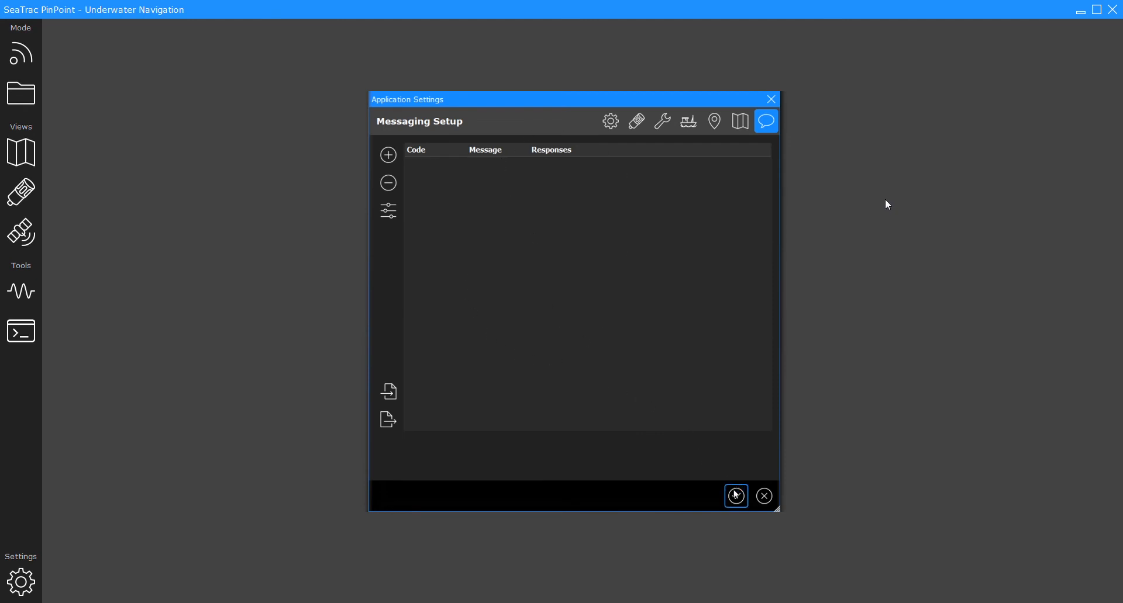
{"action": "left_click", "coordinate": [735, 495]}
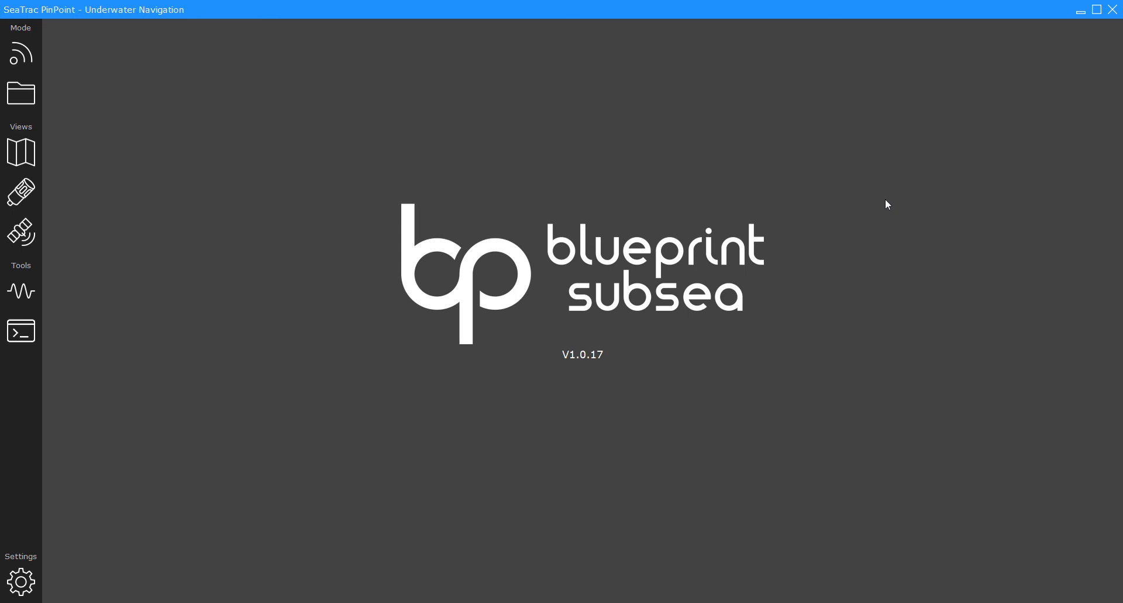
Step: Show the AHRS attitude view receiving live beacon data: heading, supply voltage and temperature
{"action": "left_click", "coordinate": [21, 192]}
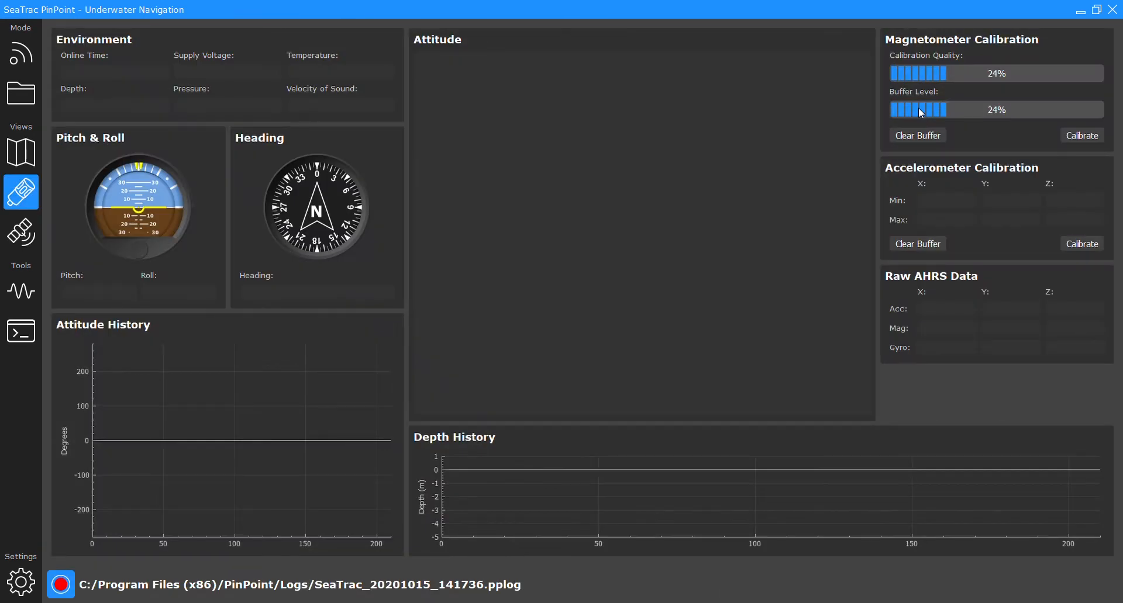
{"action": "mouse_move", "coordinate": [539, 247]}
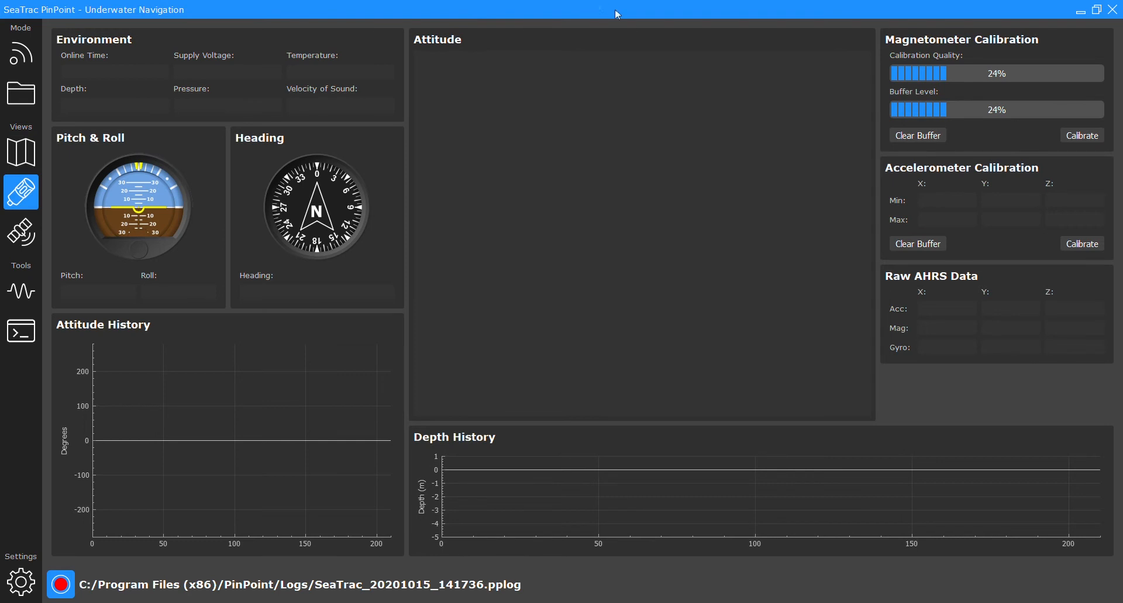
{"action": "mouse_move", "coordinate": [779, 117]}
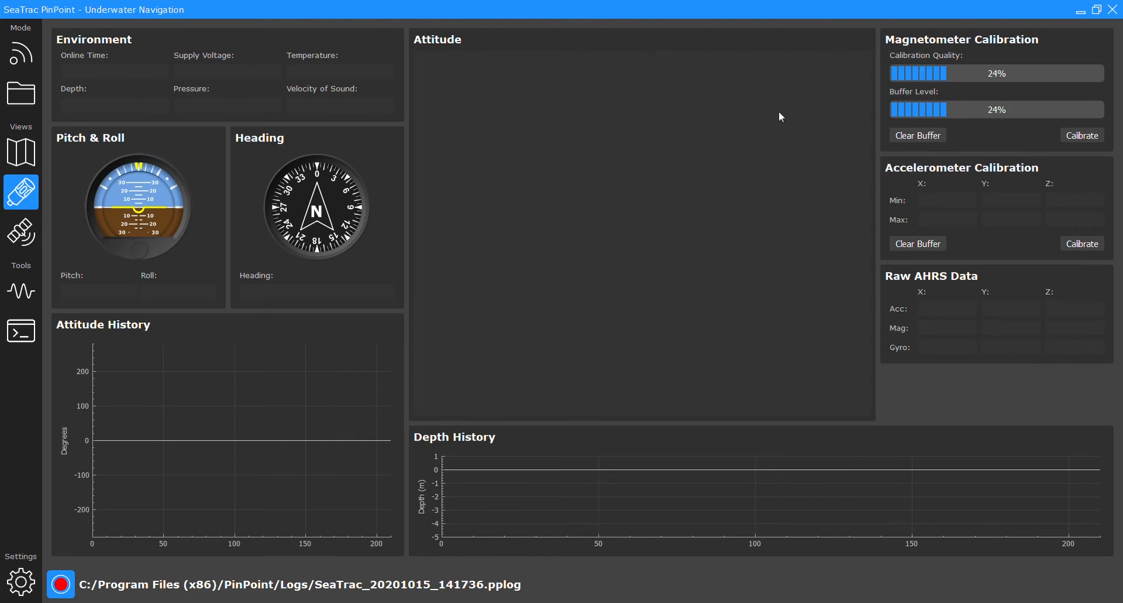
{"action": "mouse_move", "coordinate": [747, 106]}
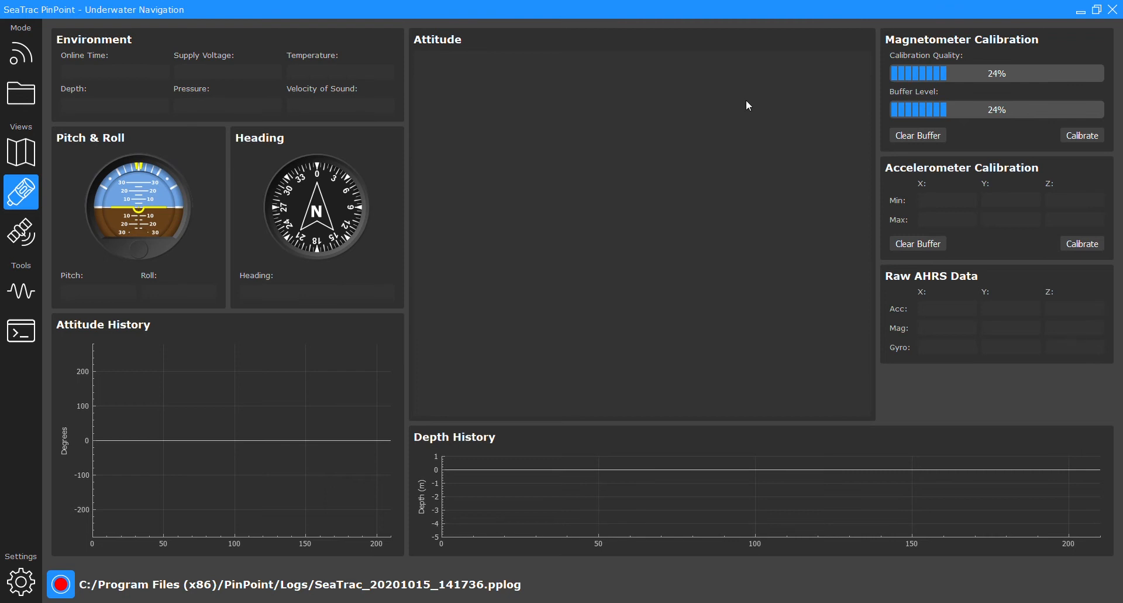
{"action": "left_click", "coordinate": [21, 53]}
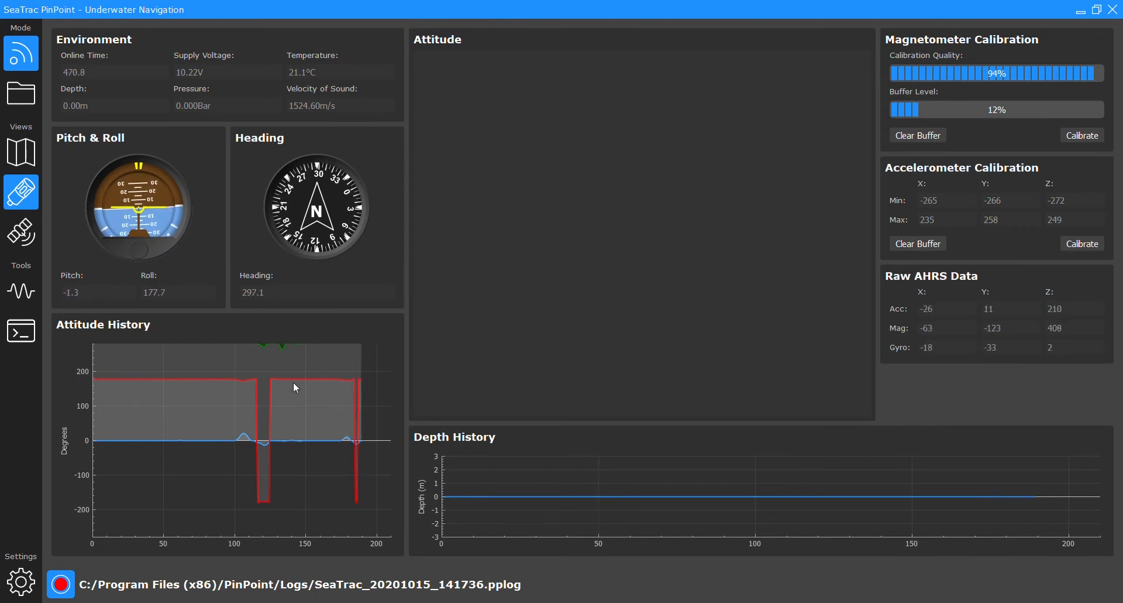
{"action": "mouse_move", "coordinate": [822, 96]}
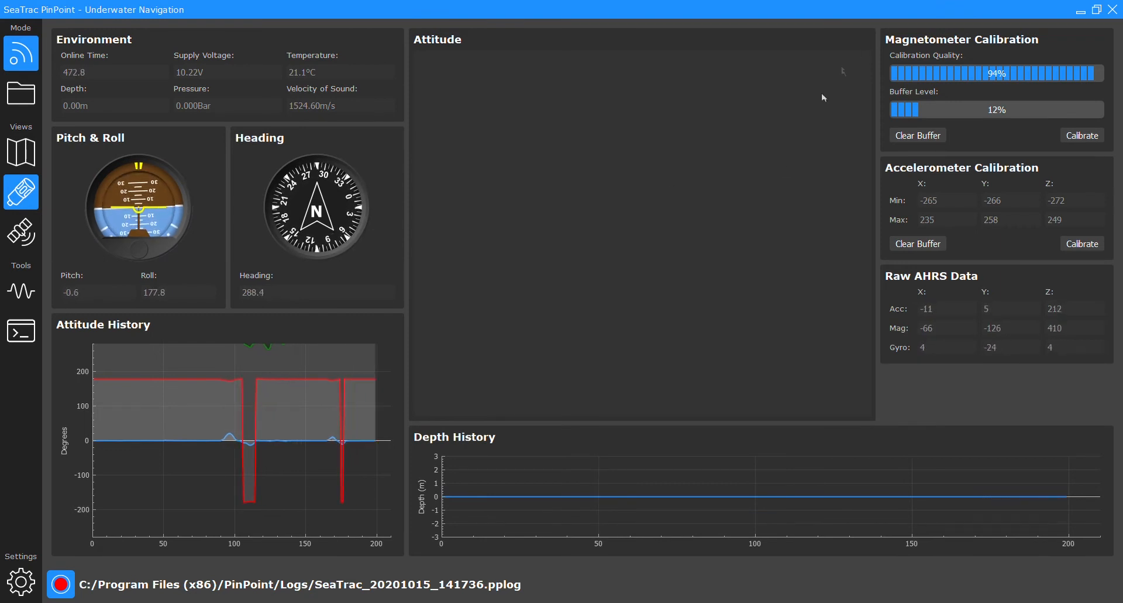
{"action": "mouse_move", "coordinate": [865, 67]}
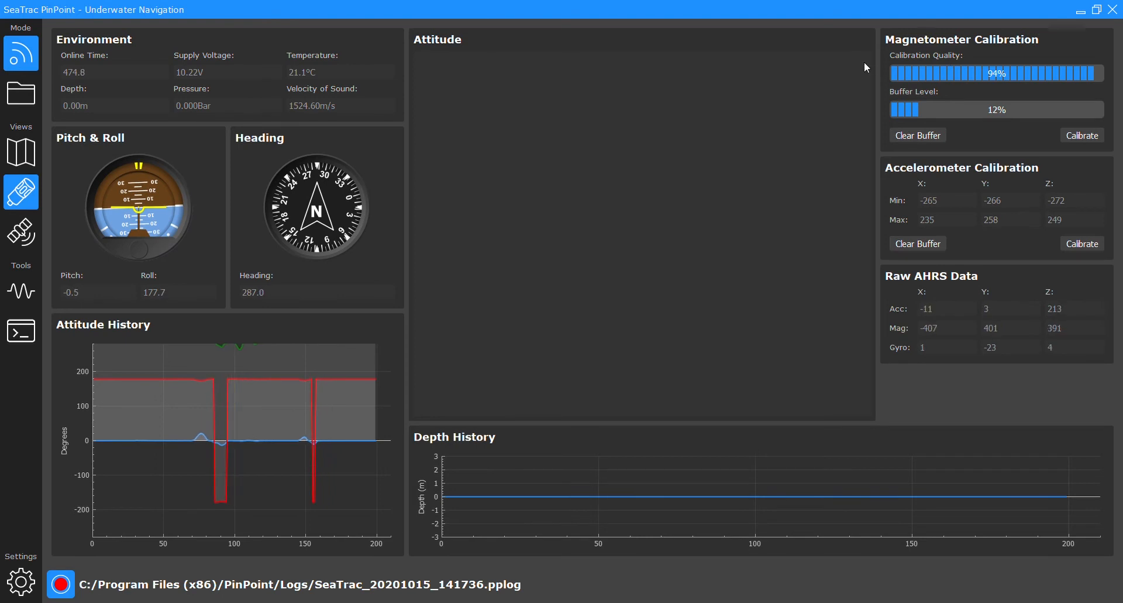
{"action": "mouse_move", "coordinate": [1074, 87]}
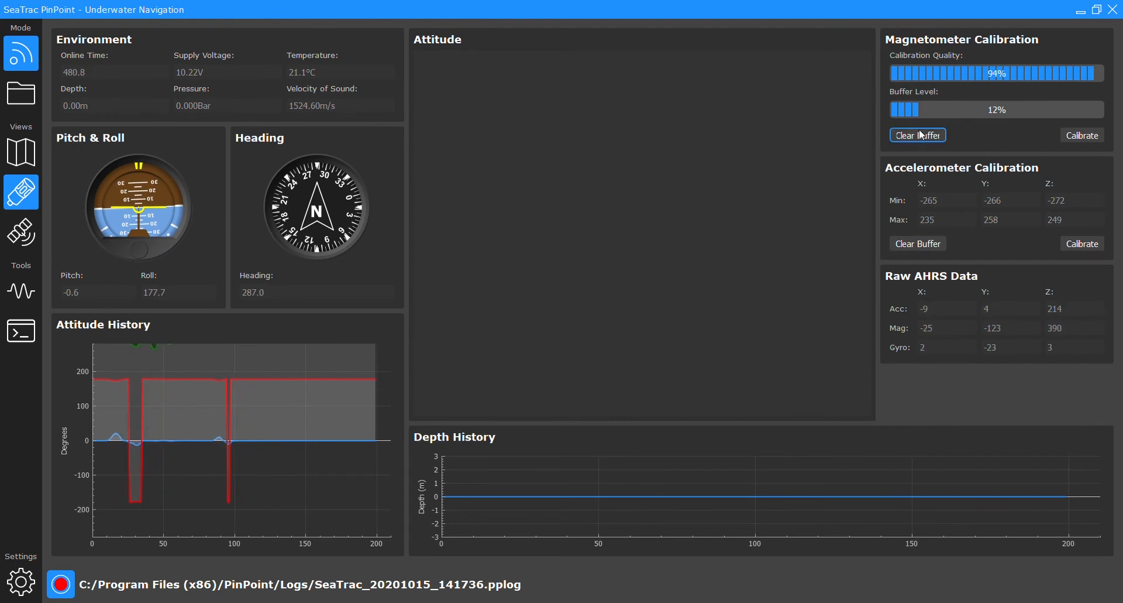
Step: Clear the magnetometer buffer, refill it to 100%, clear it again, and show the map view
{"action": "left_click", "coordinate": [916, 135]}
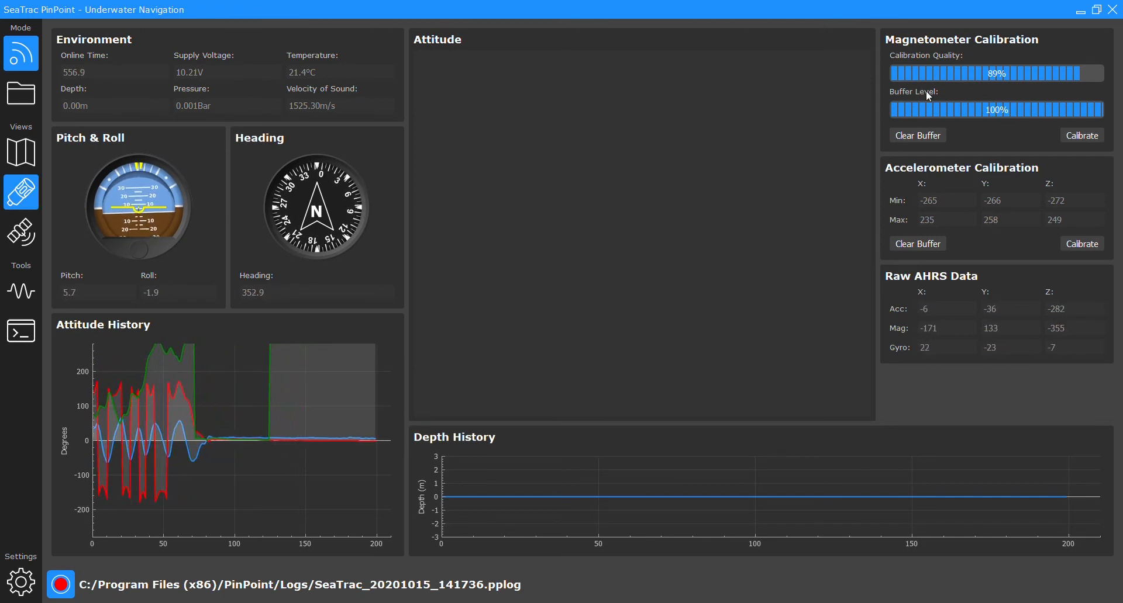
{"action": "left_click", "coordinate": [918, 135]}
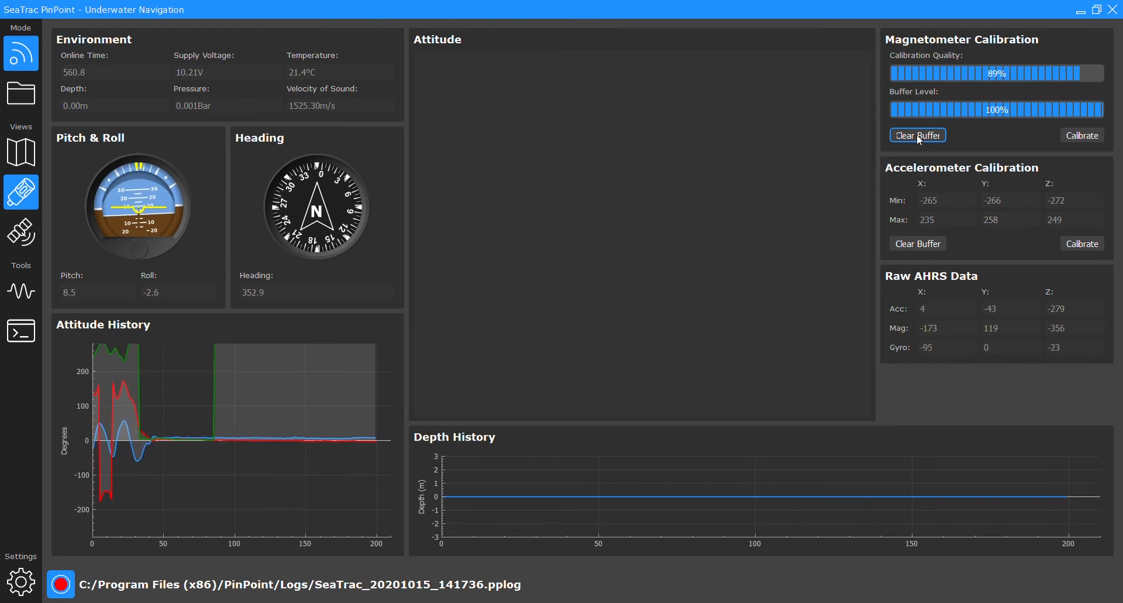
{"action": "left_click", "coordinate": [917, 135]}
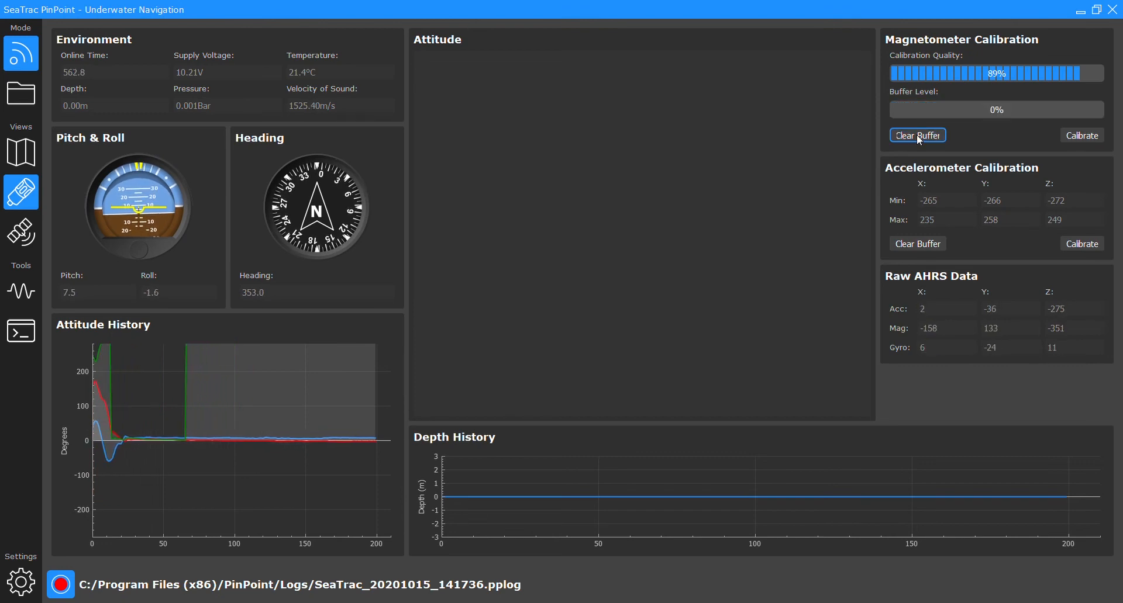
{"action": "left_click", "coordinate": [21, 153]}
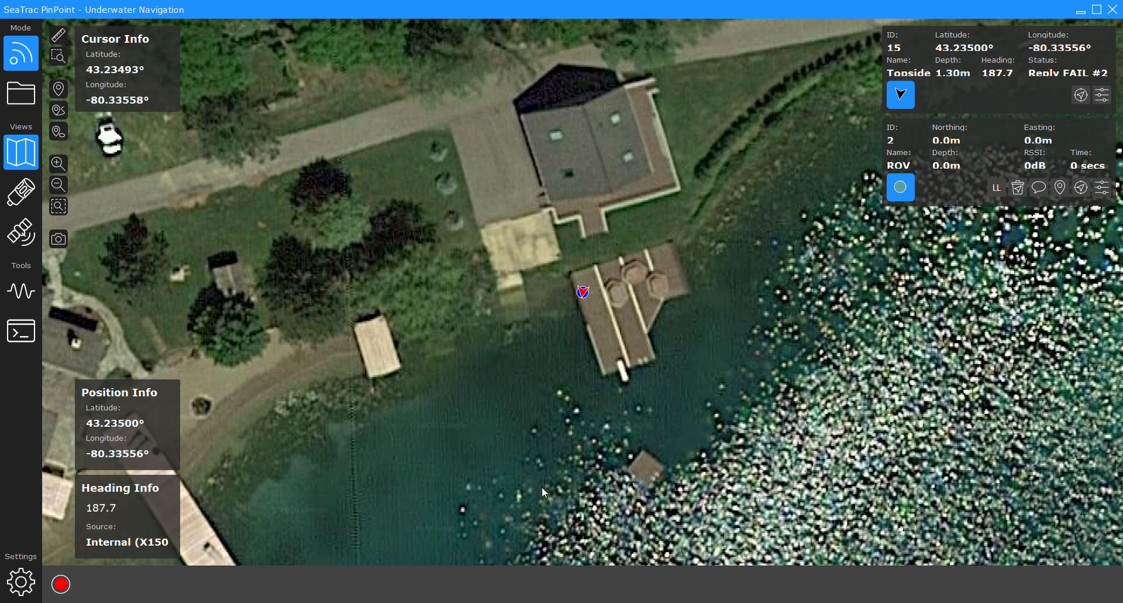
{"action": "mouse_move", "coordinate": [991, 96]}
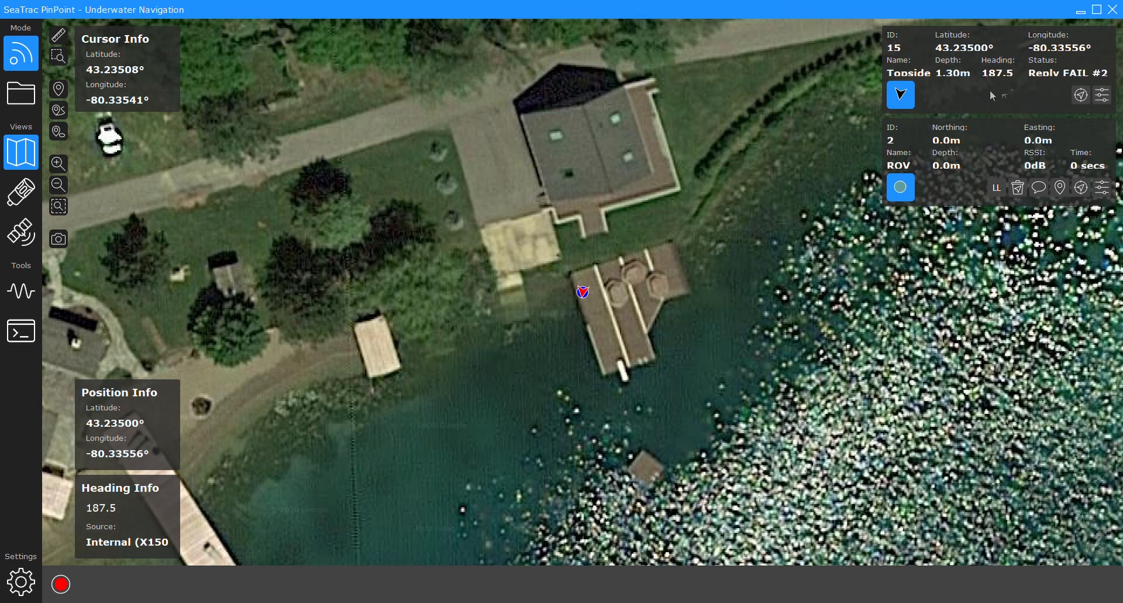